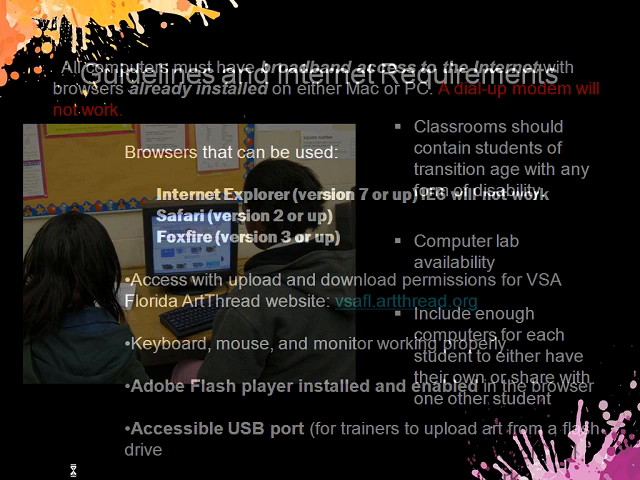
# Advance the slide show to the internet requirements slide
pyautogui.click(72, 466)
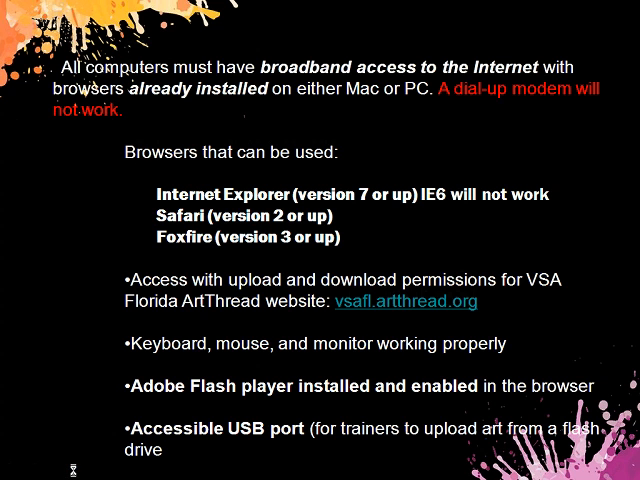
# Advance through the residency program slide to the Splash! ArtThread tool slide
pyautogui.click(74, 468)
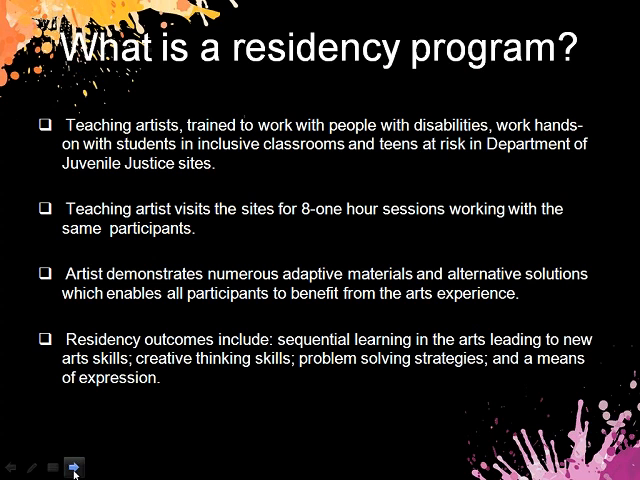
pyautogui.click(76, 468)
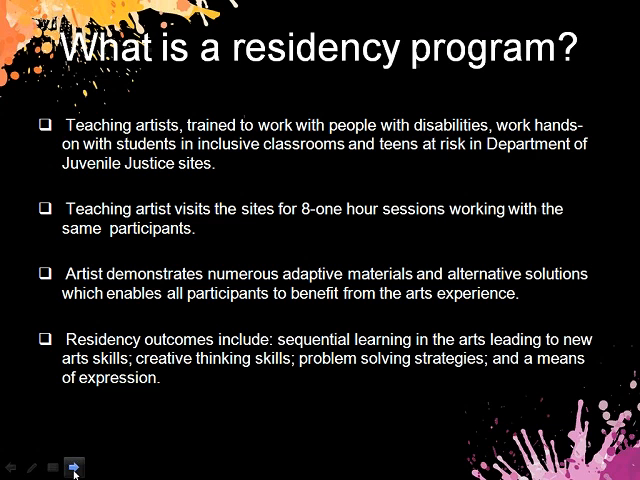
pyautogui.click(76, 468)
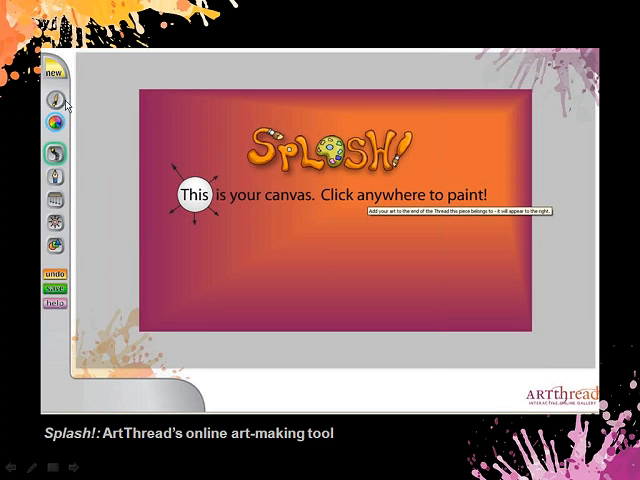
pyautogui.moveTo(88, 110)
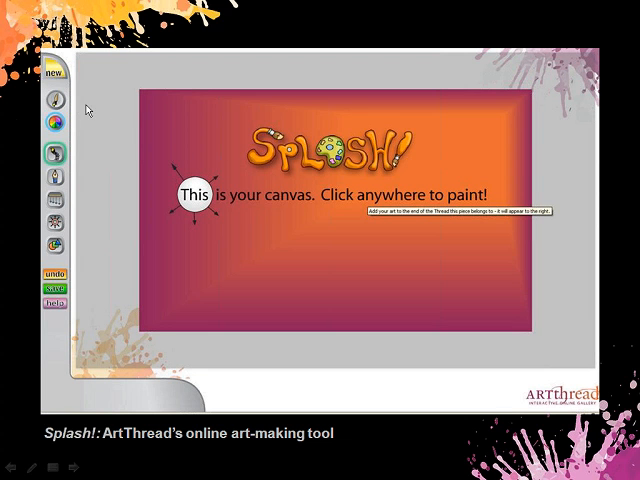
pyautogui.moveTo(352, 252)
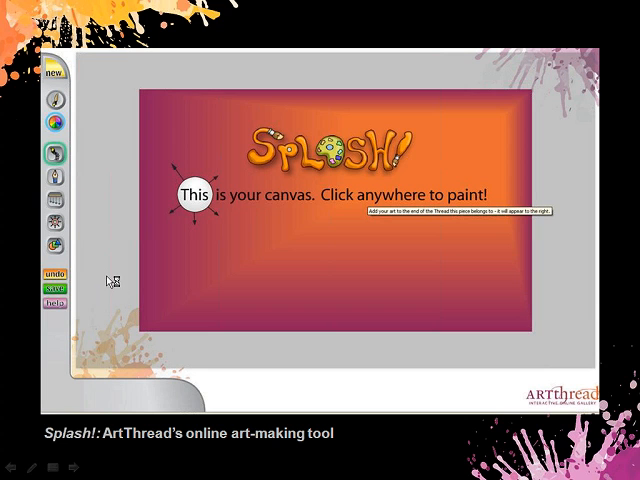
pyautogui.moveTo(64, 264)
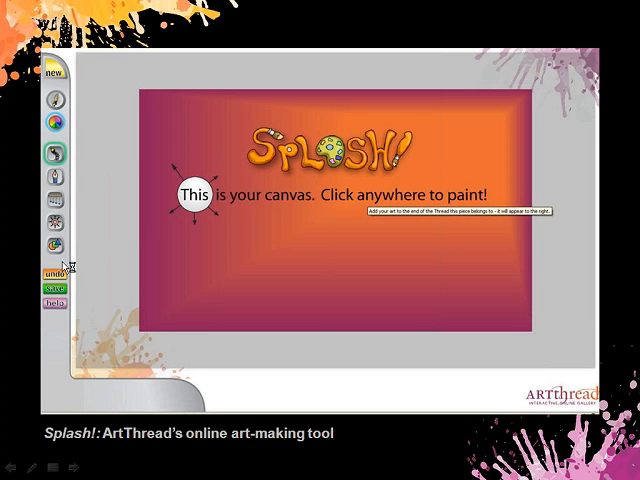
pyautogui.moveTo(60, 258)
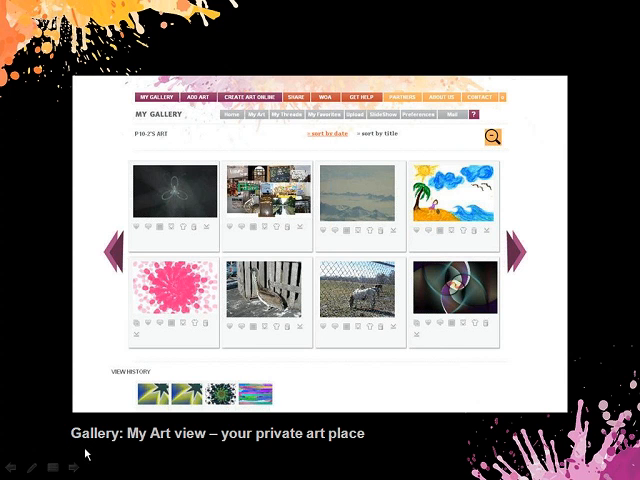
pyautogui.moveTo(114, 468)
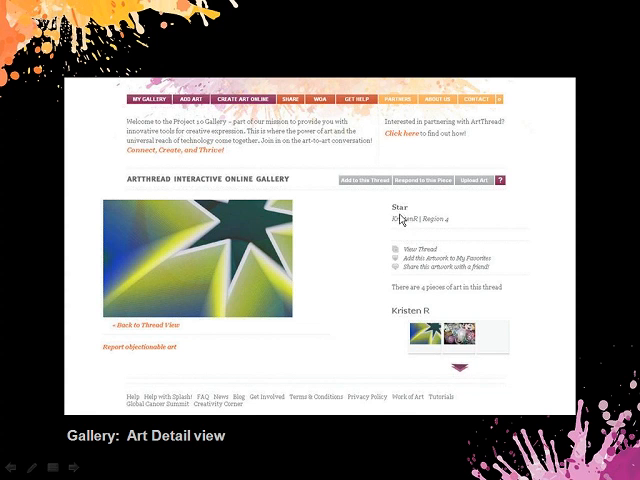
pyautogui.moveTo(440, 228)
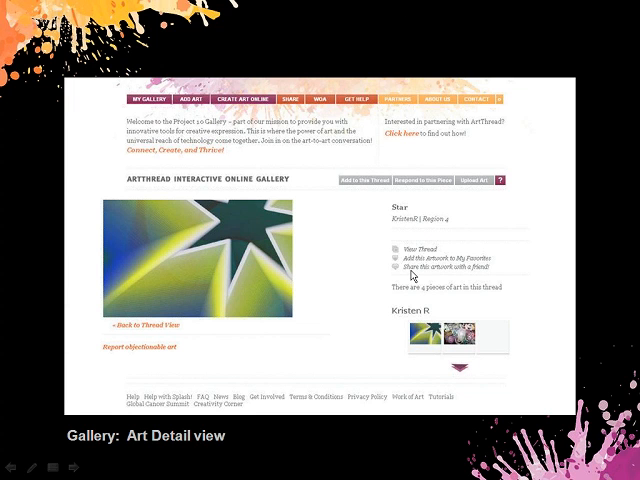
pyautogui.moveTo(336, 276)
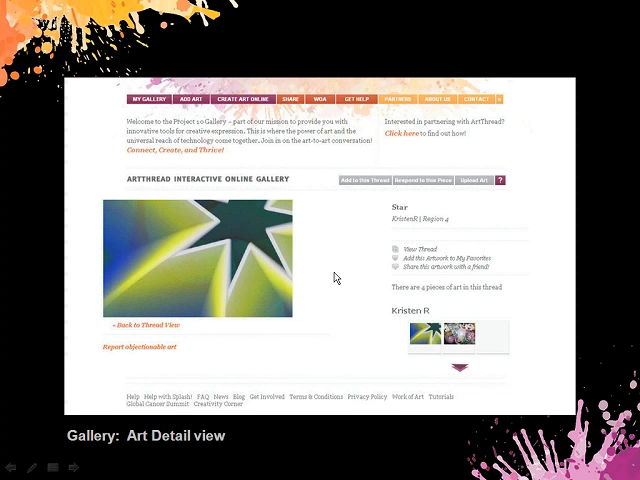
pyautogui.moveTo(420, 276)
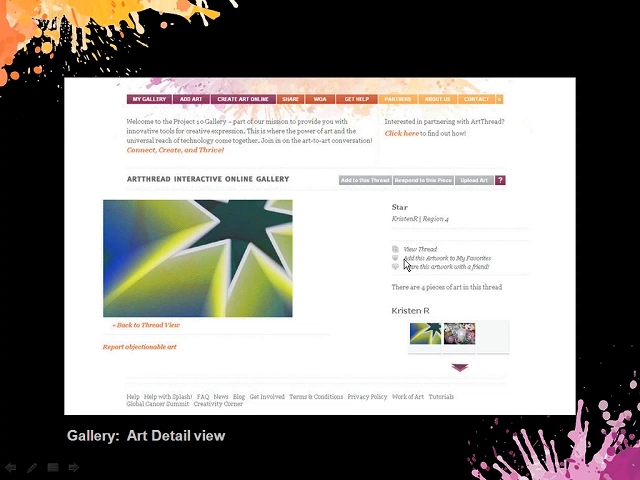
pyautogui.moveTo(412, 264)
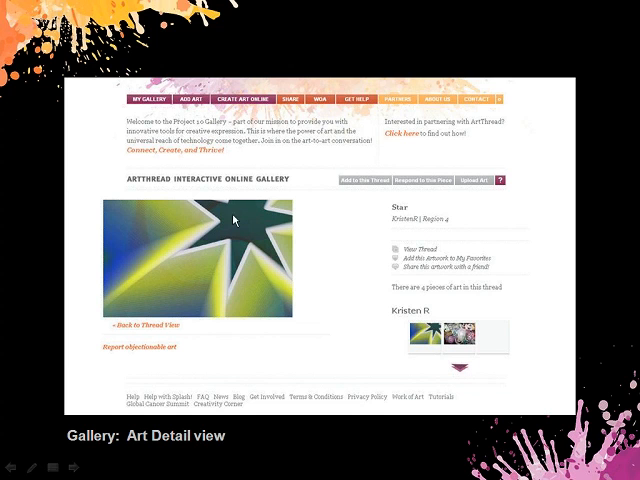
pyautogui.moveTo(416, 256)
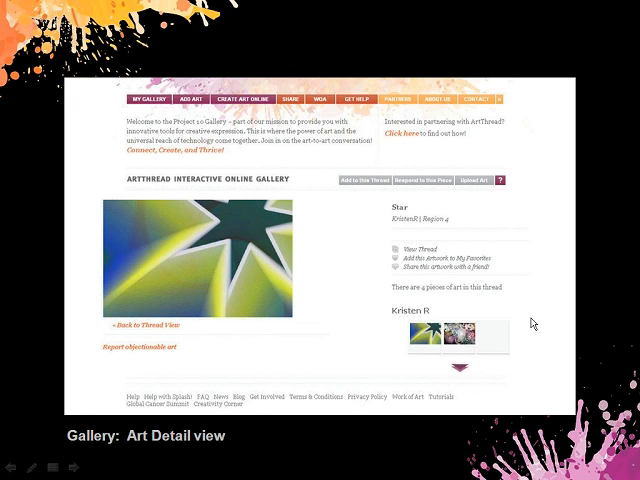
pyautogui.moveTo(548, 312)
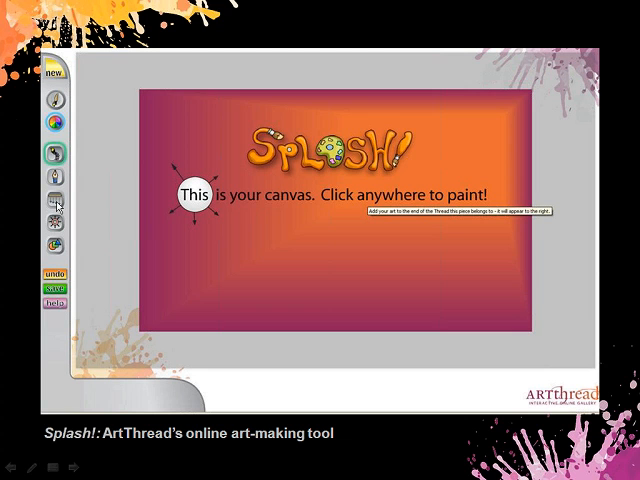
pyautogui.moveTo(120, 330)
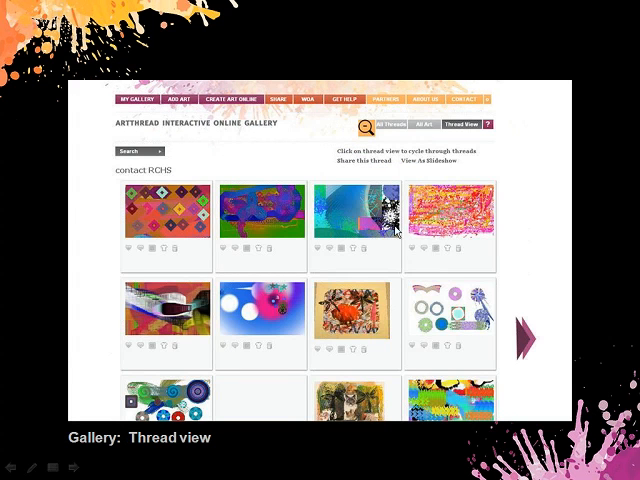
pyautogui.moveTo(348, 364)
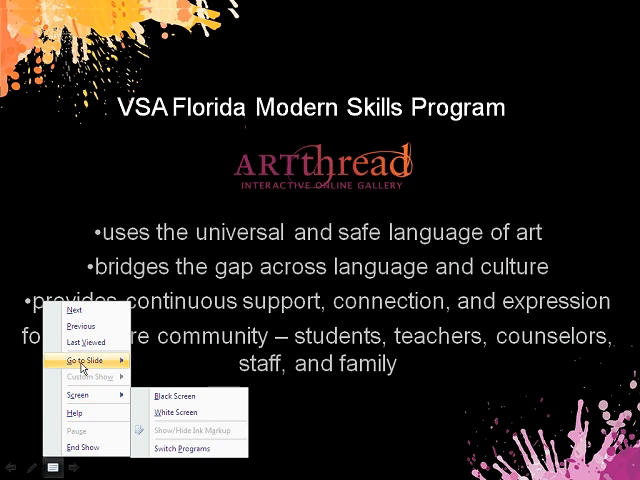
# Leave the slideshow for the Internet Explorer GoToWebinar download-complete page
pyautogui.click(86, 356)
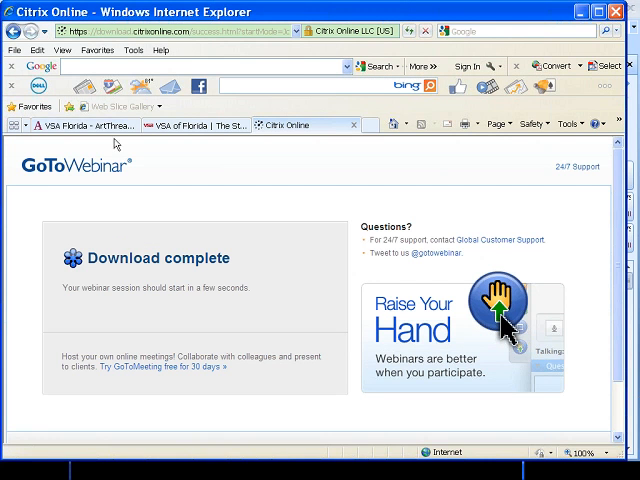
# Bring up the live VSA Florida ArtThread home page in Internet Explorer
pyautogui.click(90, 124)
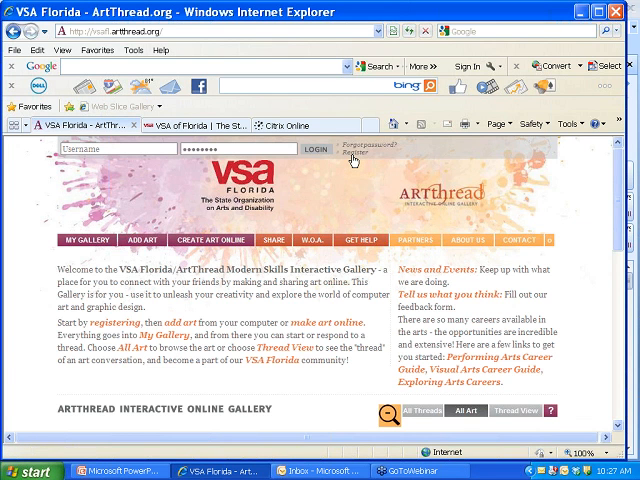
pyautogui.moveTo(352, 156)
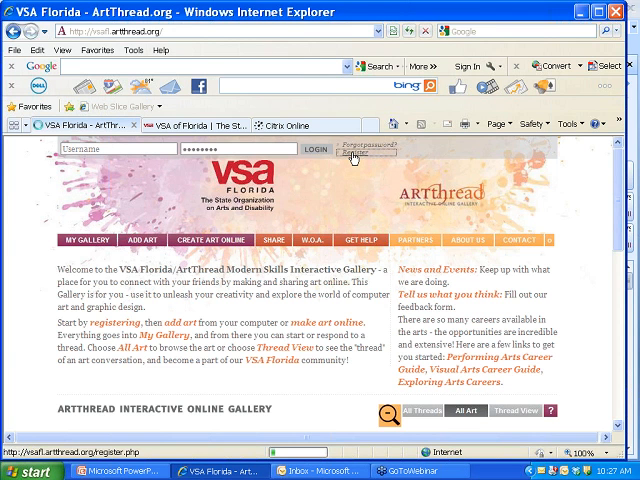
# Go to the Register As A Thriver form from the ArtThread home page
pyautogui.click(368, 160)
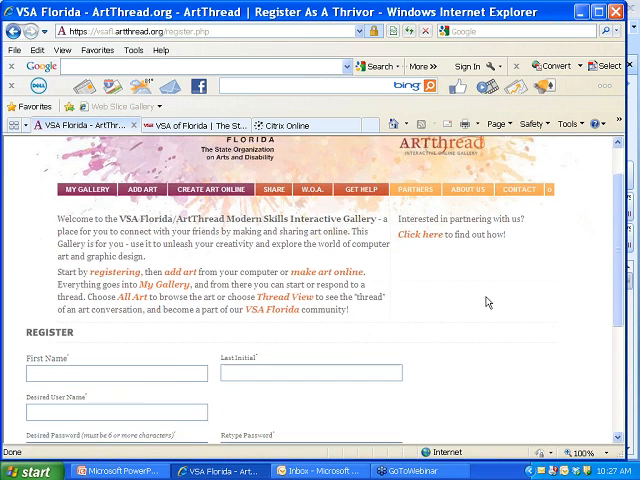
# Set the registration form's state to Florida and county to Hillsborough
pyautogui.scroll(-3)
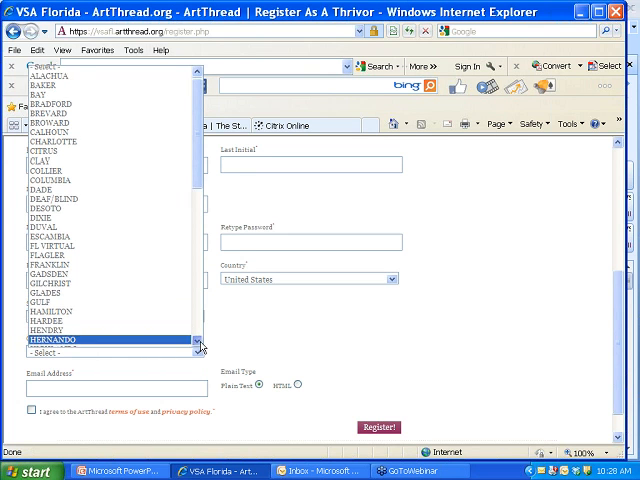
pyautogui.click(110, 352)
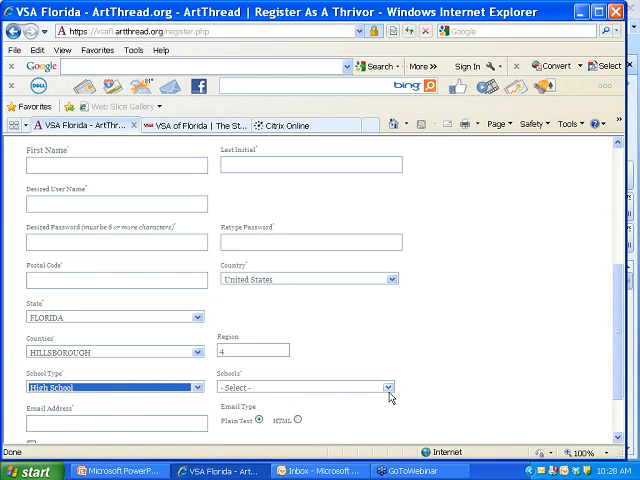
pyautogui.moveTo(516, 348)
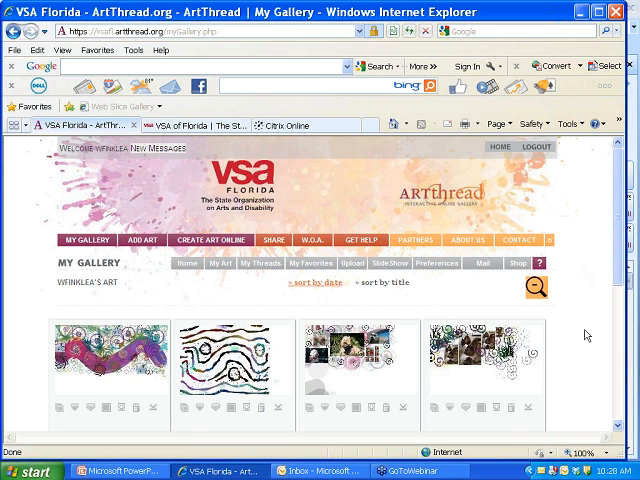
# Scroll down through the My Gallery artwork thumbnails
pyautogui.scroll(-3)
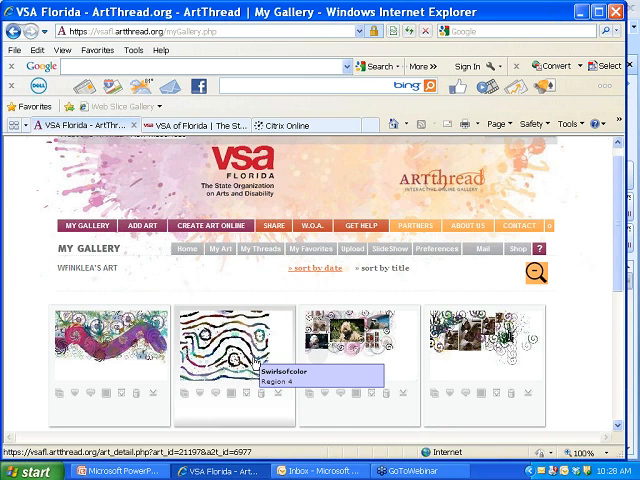
pyautogui.moveTo(404, 388)
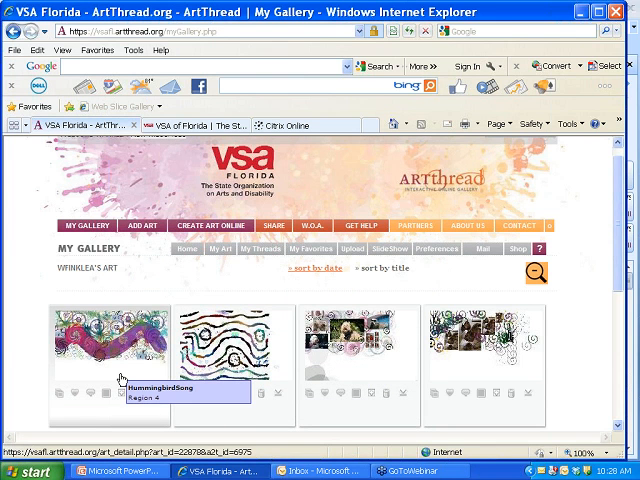
pyautogui.moveTo(176, 396)
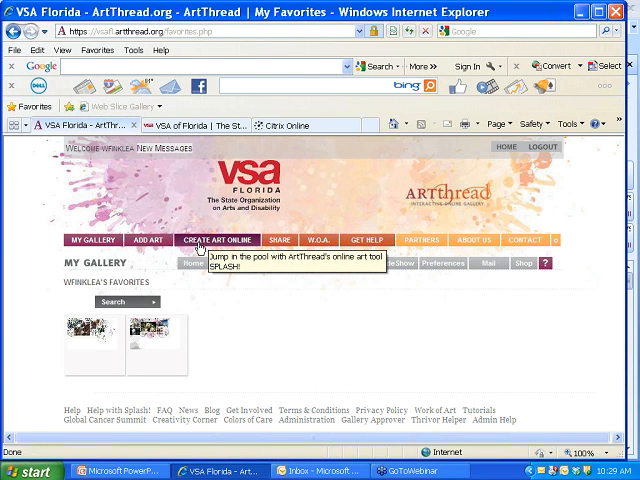
# Launch Create Art Online and start a new blank Huge (1150x750) canvas
pyautogui.click(216, 240)
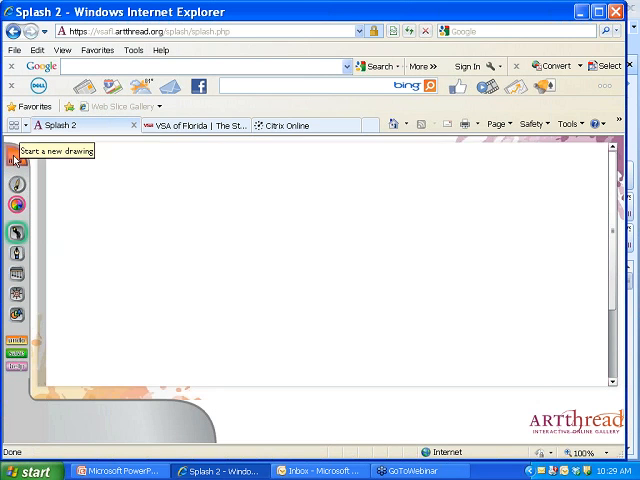
pyautogui.click(16, 160)
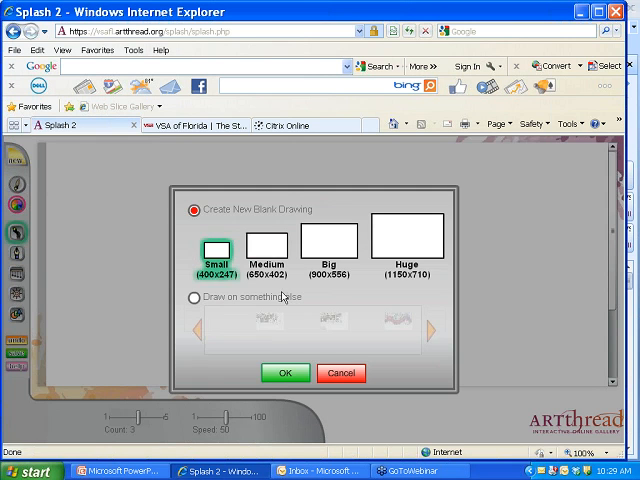
pyautogui.moveTo(404, 238)
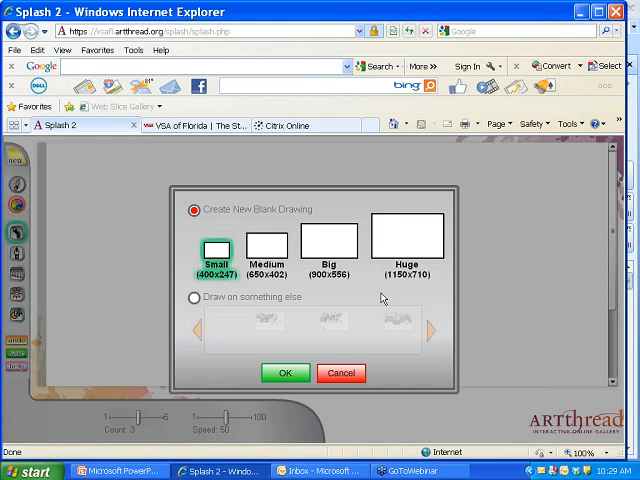
pyautogui.moveTo(408, 246)
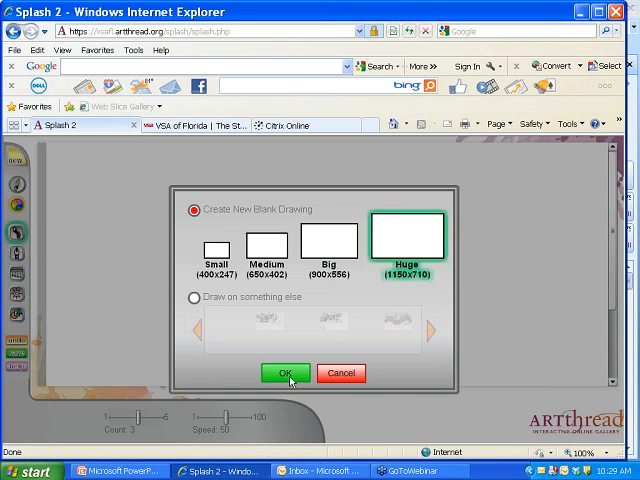
pyautogui.click(284, 372)
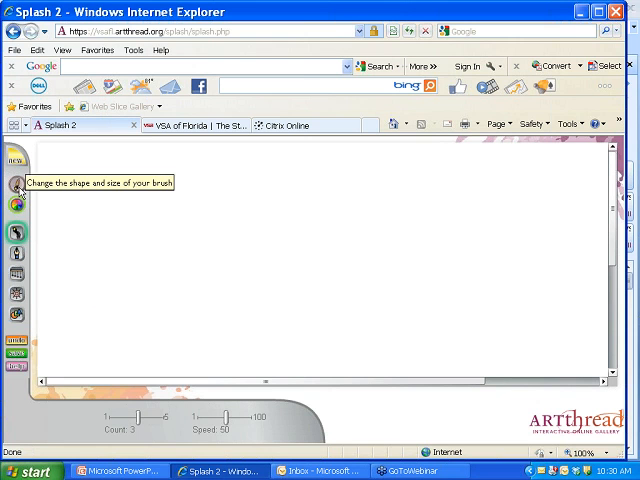
# Set the brush to a Spiral shape at size 55 and confirm
pyautogui.click(16, 186)
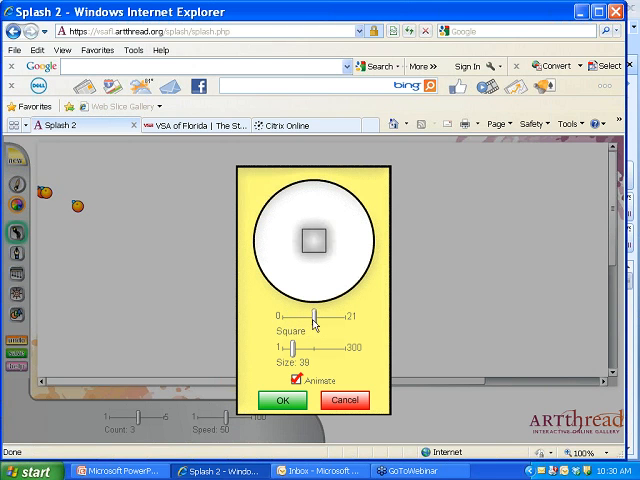
pyautogui.moveTo(320, 316); pyautogui.dragTo(316, 316)
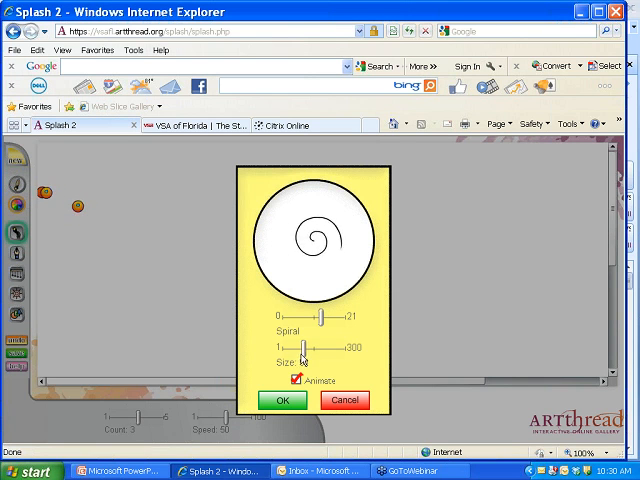
pyautogui.moveTo(320, 348); pyautogui.dragTo(304, 348)
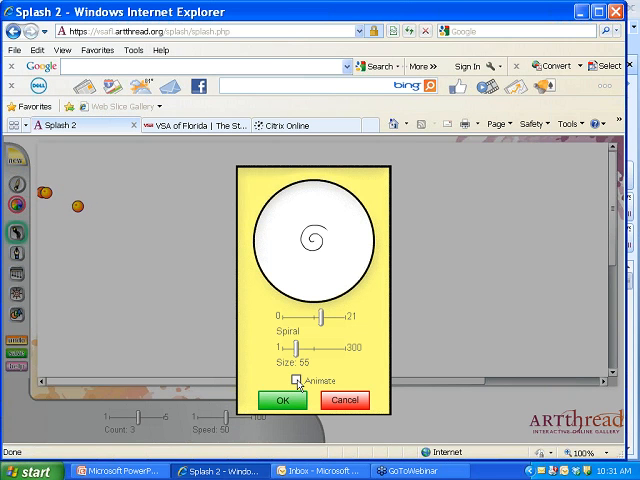
pyautogui.click(298, 380)
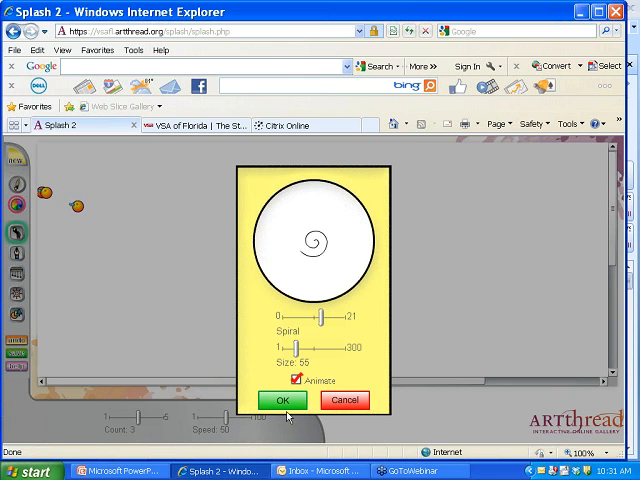
pyautogui.click(284, 400)
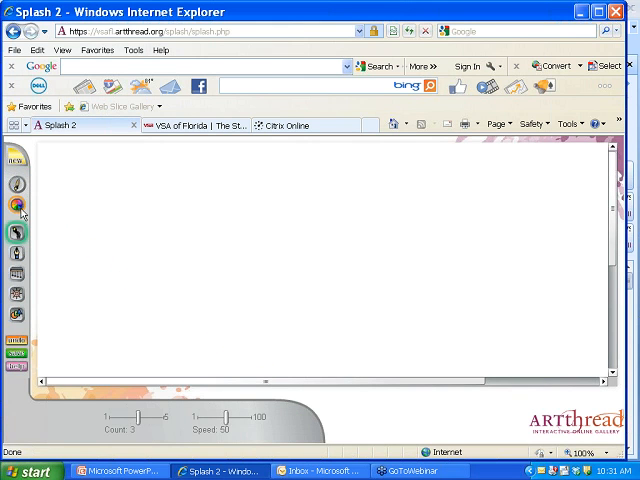
# Choose a yellow-green paint colour with variation 41 and opacity about 47
pyautogui.click(16, 208)
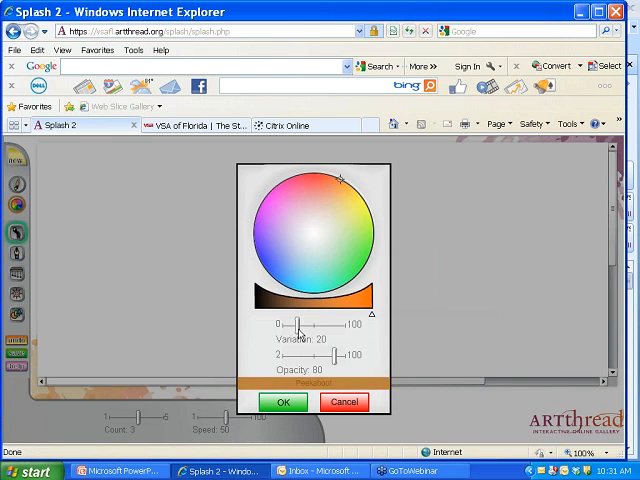
pyautogui.moveTo(296, 324); pyautogui.dragTo(310, 324)
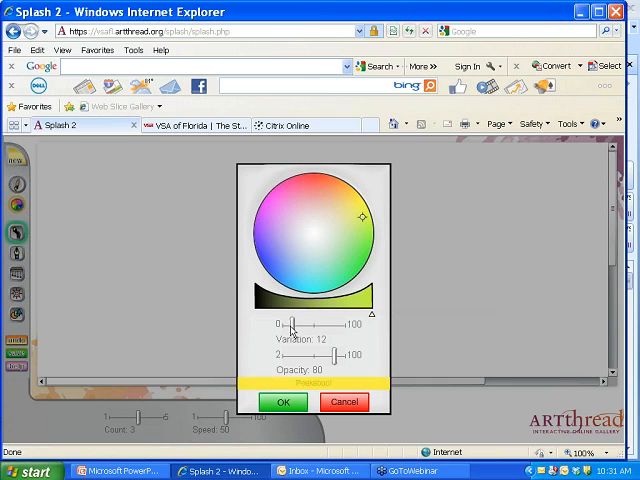
pyautogui.moveTo(294, 330); pyautogui.dragTo(326, 330)
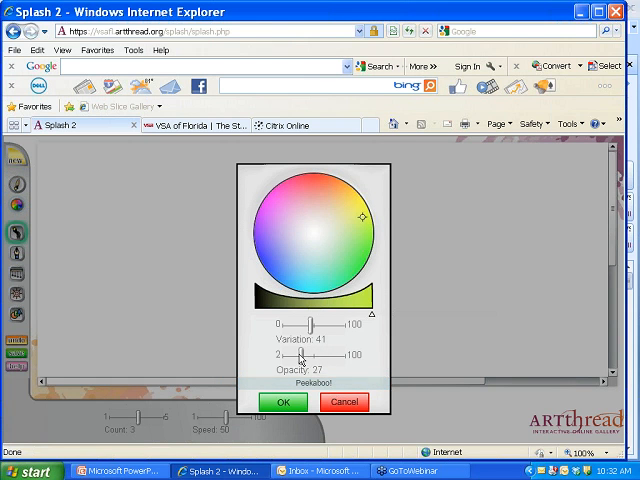
pyautogui.moveTo(304, 356); pyautogui.dragTo(308, 356)
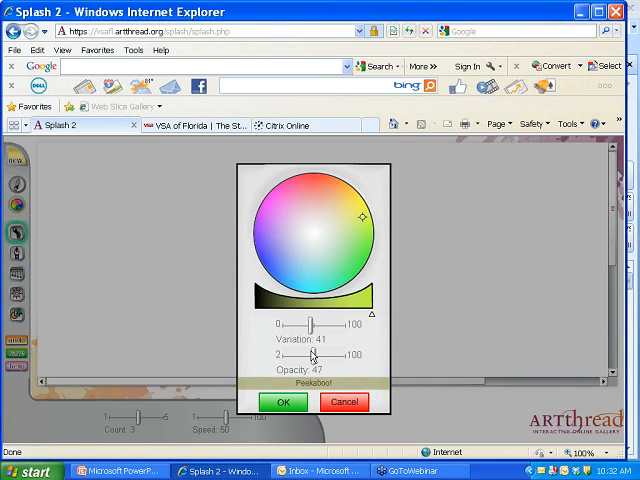
pyautogui.moveTo(304, 356); pyautogui.dragTo(324, 356)
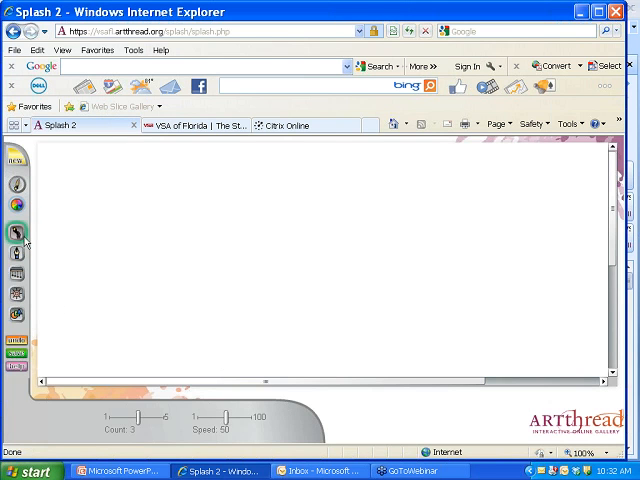
pyautogui.moveTo(16, 232)
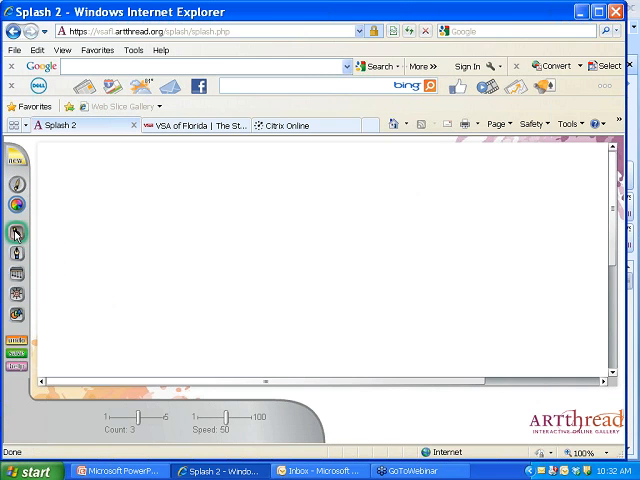
pyautogui.moveTo(16, 232)
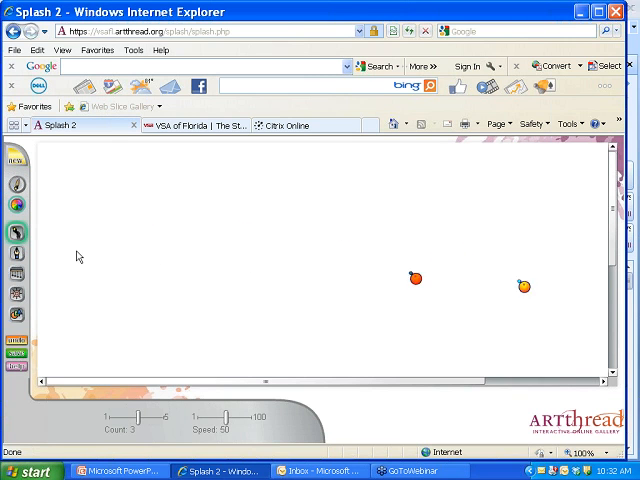
pyautogui.moveTo(16, 232)
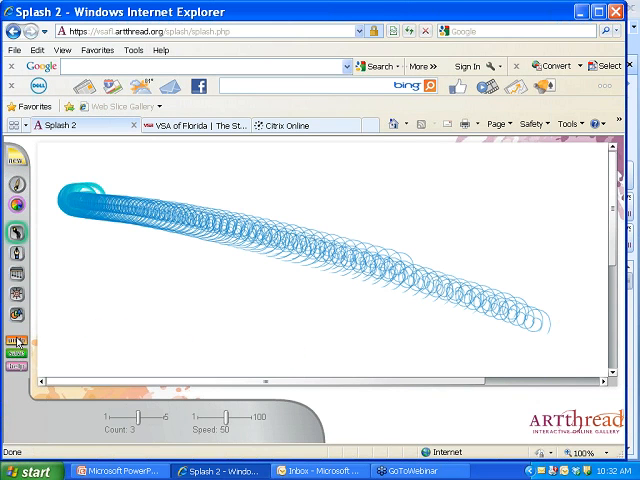
pyautogui.moveTo(16, 340)
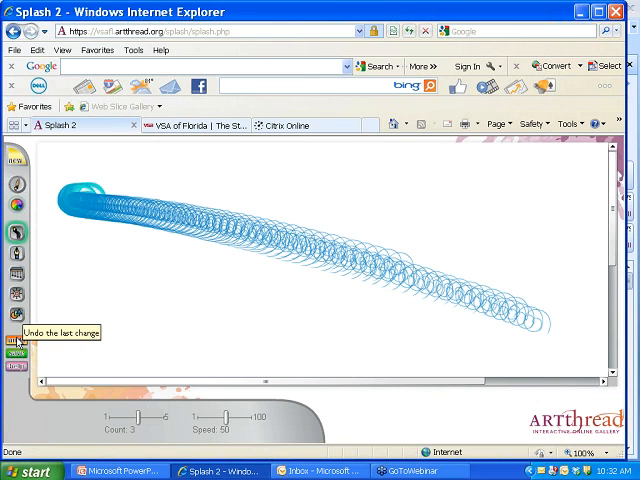
# Undo the test stroke of blue rings, leaving the canvas blank again
pyautogui.click(16, 344)
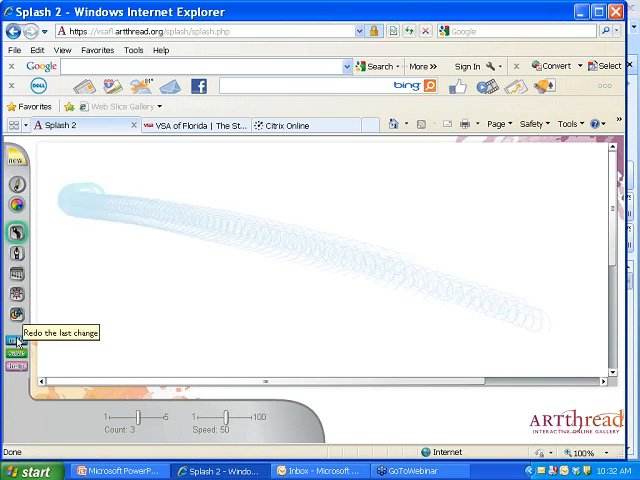
pyautogui.click(18, 342)
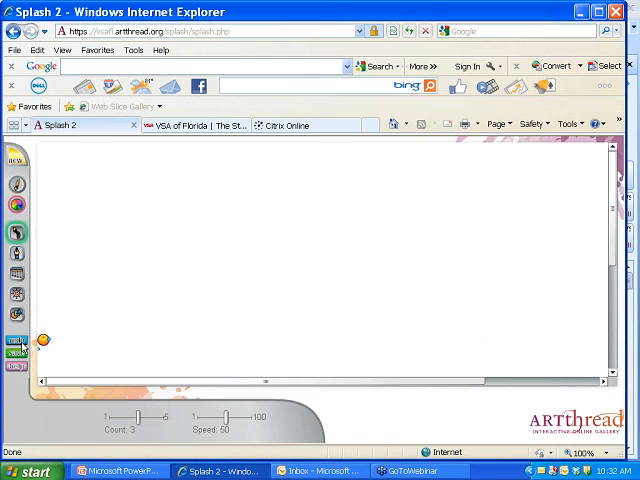
pyautogui.moveTo(18, 344)
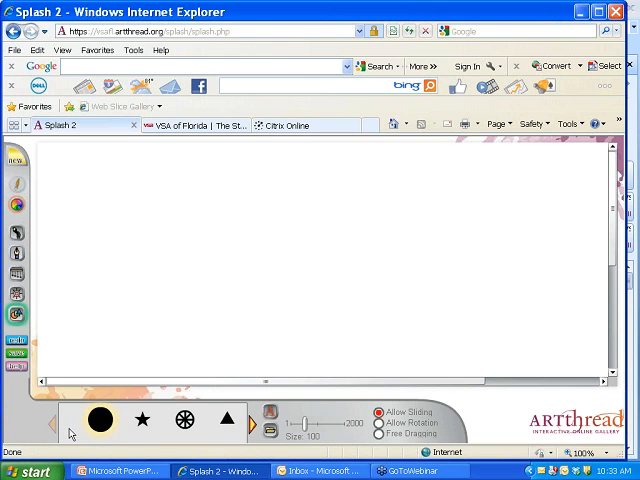
# Choose the octagon stamp and stamp purple, brown and green octagons across the upper canvas
pyautogui.click(100, 420)
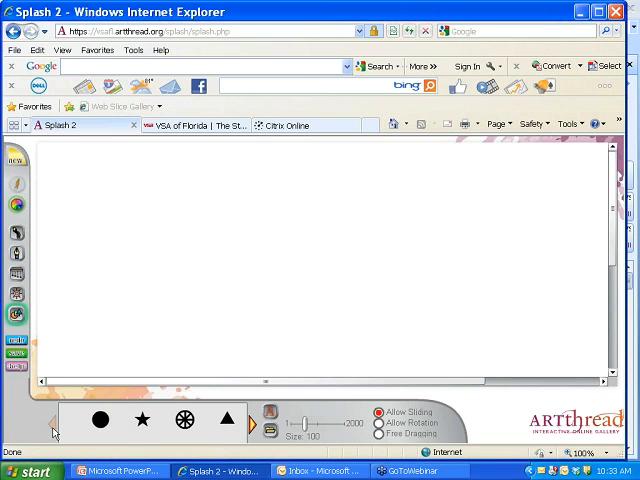
pyautogui.click(100, 420)
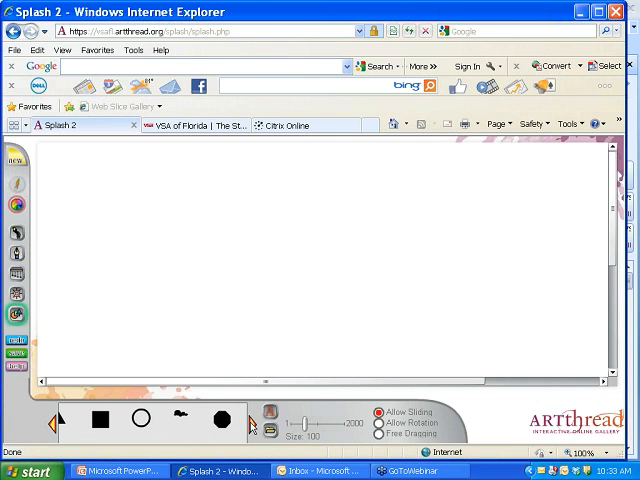
pyautogui.click(216, 420)
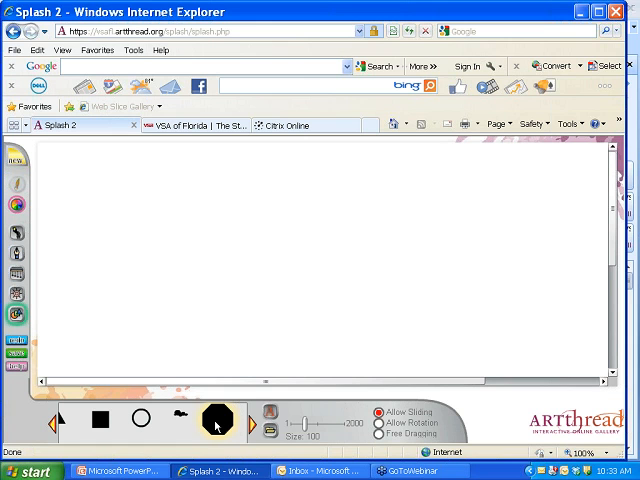
pyautogui.click(216, 420)
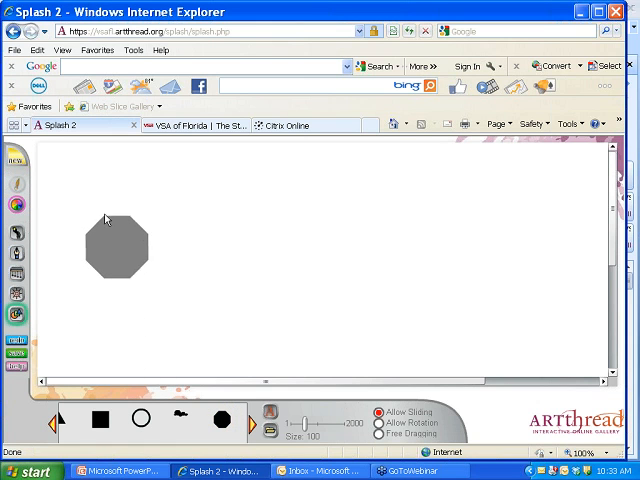
pyautogui.moveTo(116, 246); pyautogui.dragTo(112, 200)
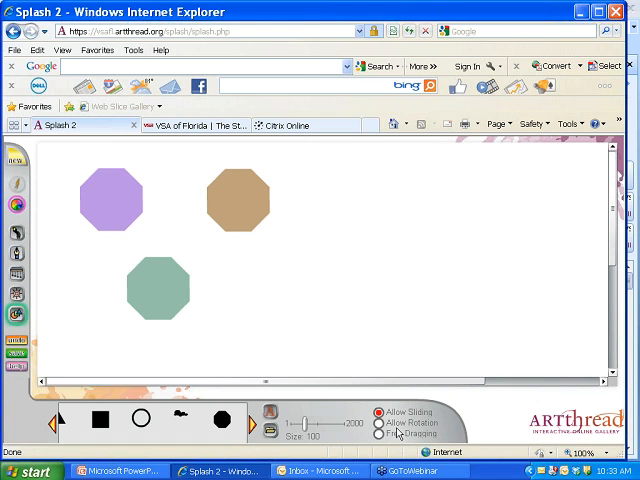
pyautogui.moveTo(310, 428)
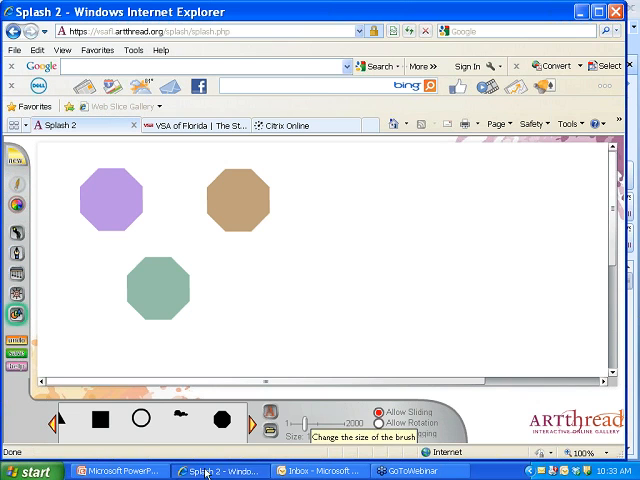
pyautogui.click(218, 420)
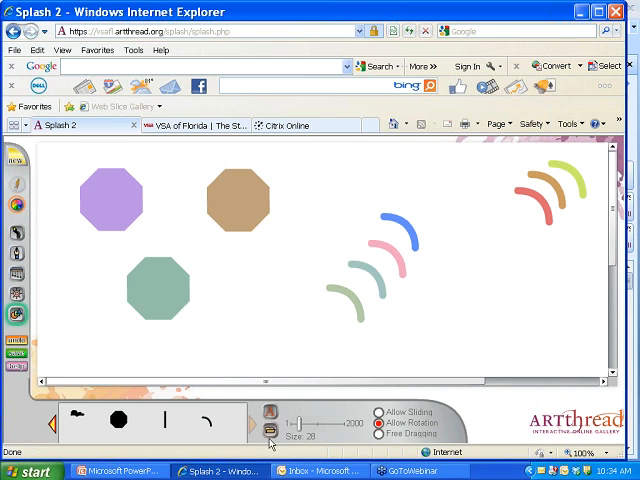
pyautogui.moveTo(272, 432)
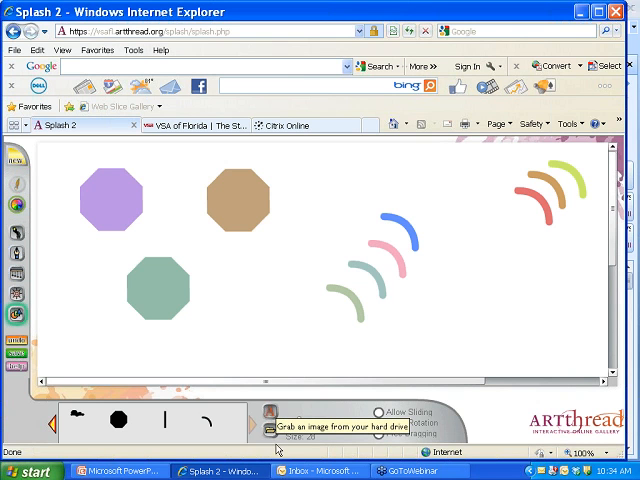
# Choose the Little Ladybug Maggie photo from the Maggie and Della Halloween 2011 folder
pyautogui.click(274, 428)
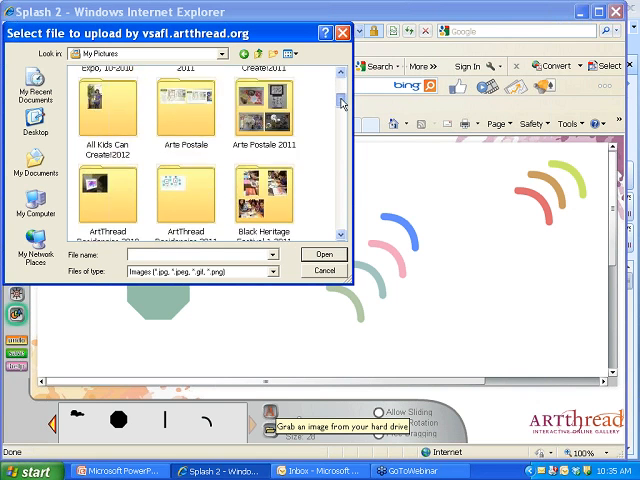
pyautogui.scroll(-3)
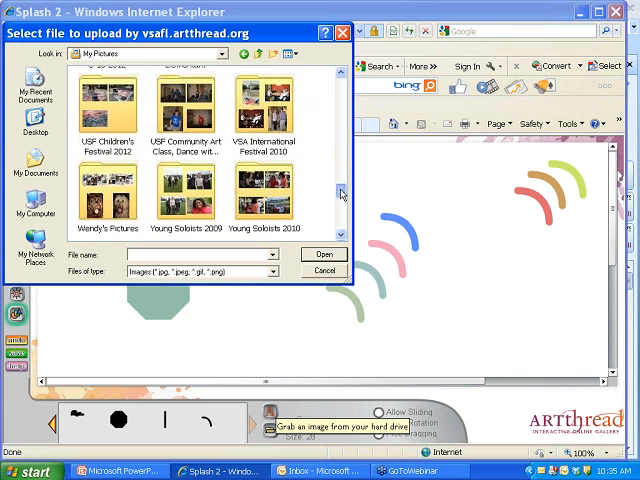
pyautogui.doubleClick(108, 196)
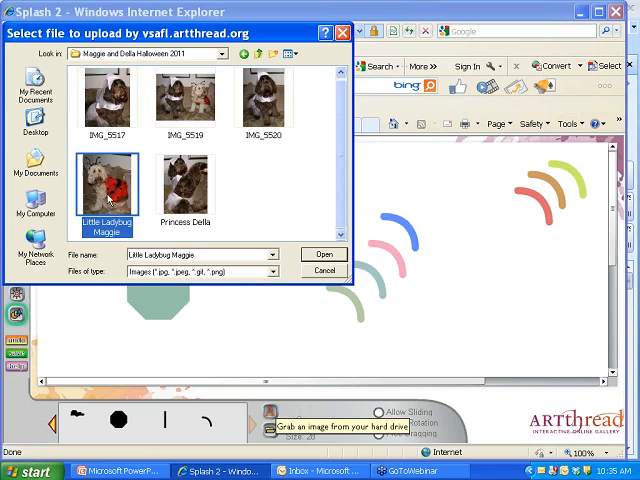
pyautogui.click(324, 254)
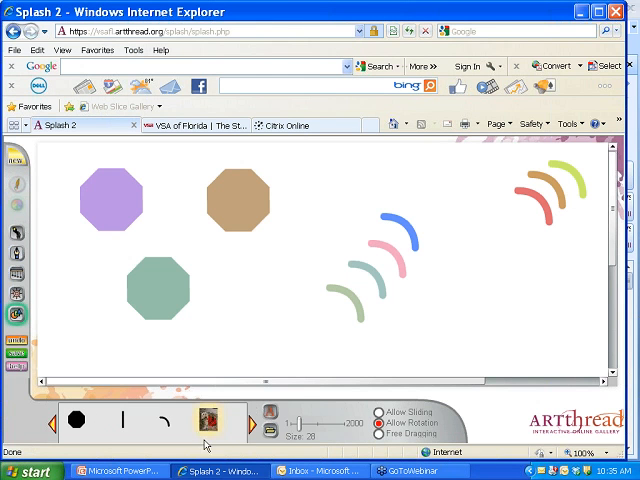
# Place the ladybug dog photo at the right and a second copy over the octagons
pyautogui.click(210, 420)
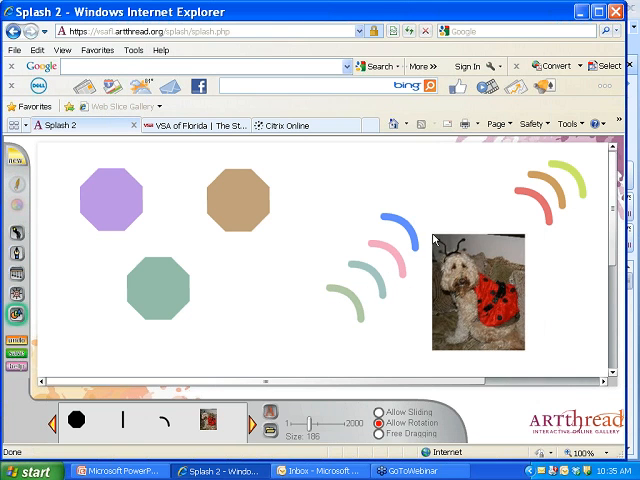
pyautogui.moveTo(476, 290); pyautogui.dragTo(300, 344)
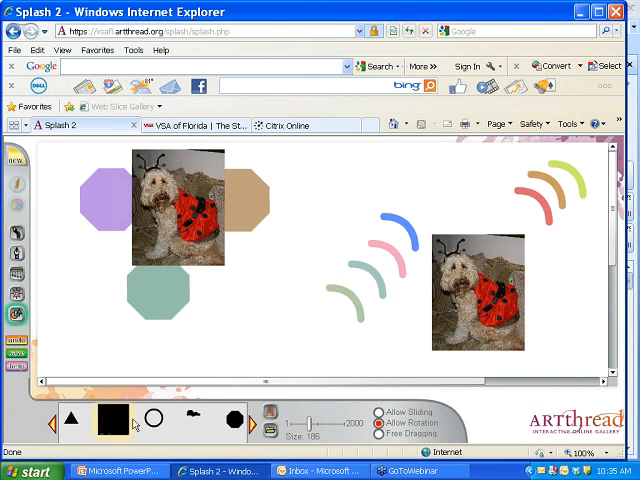
pyautogui.click(112, 420)
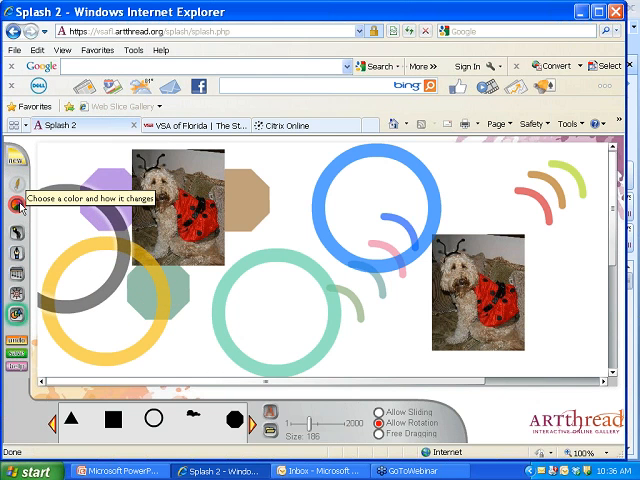
# Lower the brush colour to variation 12 and very low opacity, and confirm
pyautogui.click(16, 204)
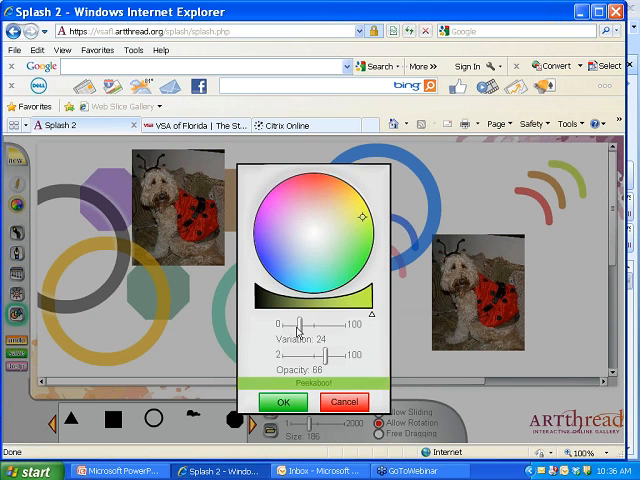
pyautogui.moveTo(288, 324); pyautogui.dragTo(280, 324)
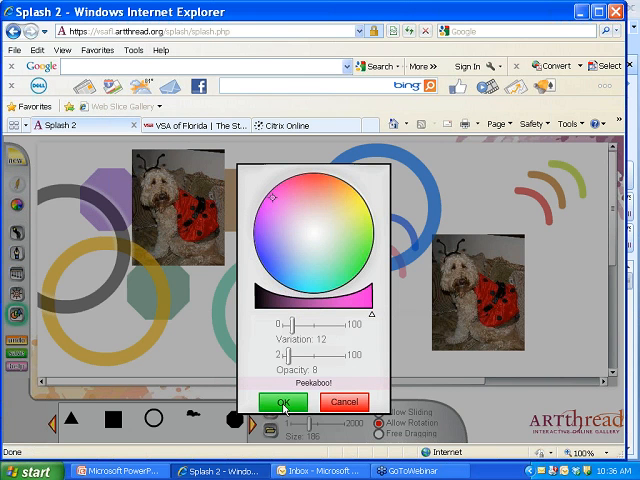
pyautogui.click(280, 400)
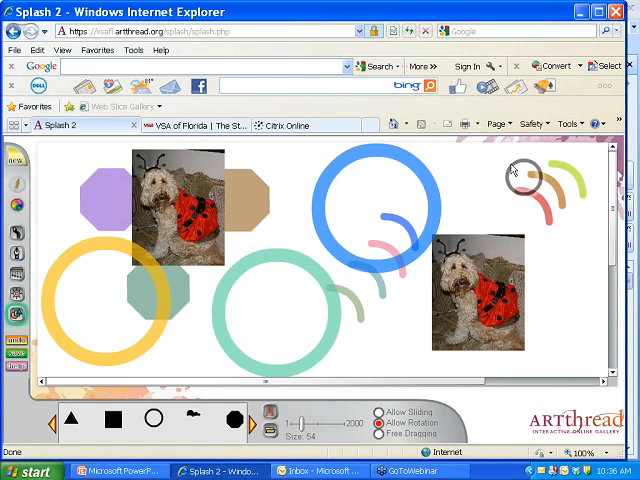
# Paint a small faint grey ring lower right beside the right-hand dog photo
pyautogui.moveTo(520, 176); pyautogui.dragTo(556, 216)
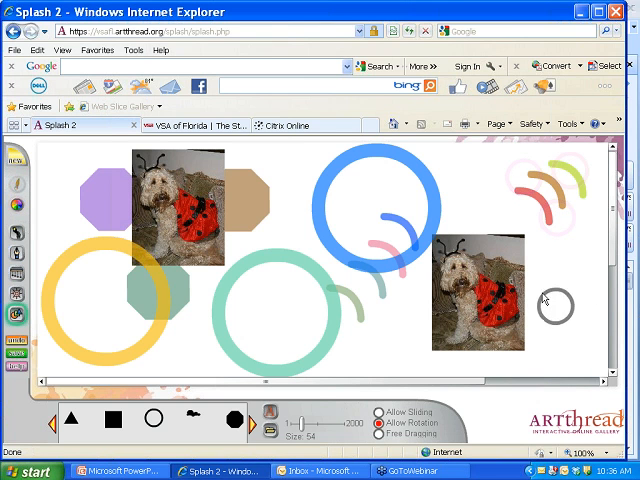
pyautogui.moveTo(576, 296)
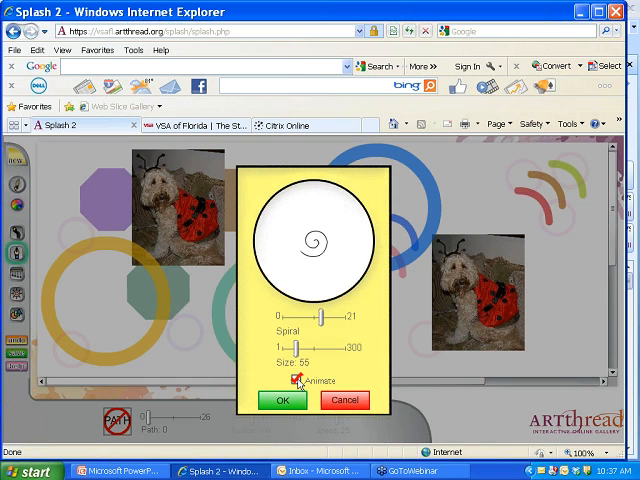
# Switch the animated brush to Spinning Star and paint a pink swirl at lower right
pyautogui.click(300, 380)
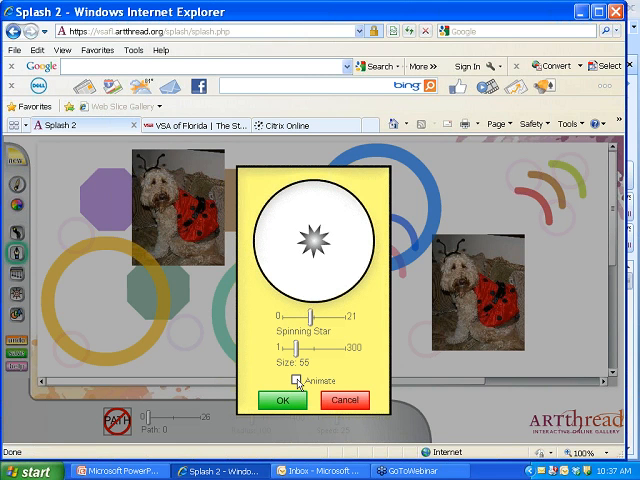
pyautogui.click(298, 380)
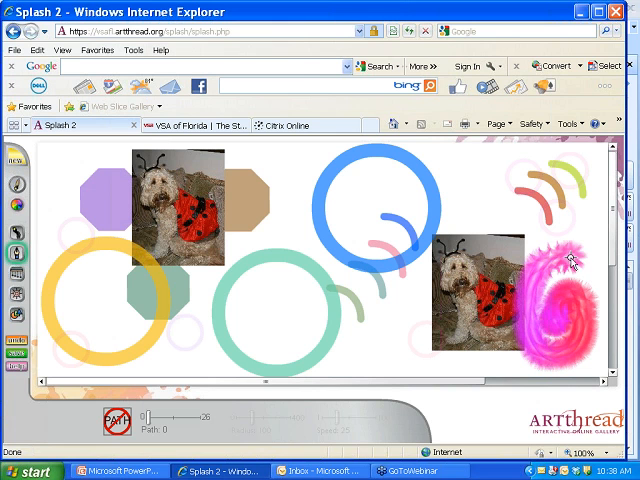
pyautogui.moveTo(150, 410)
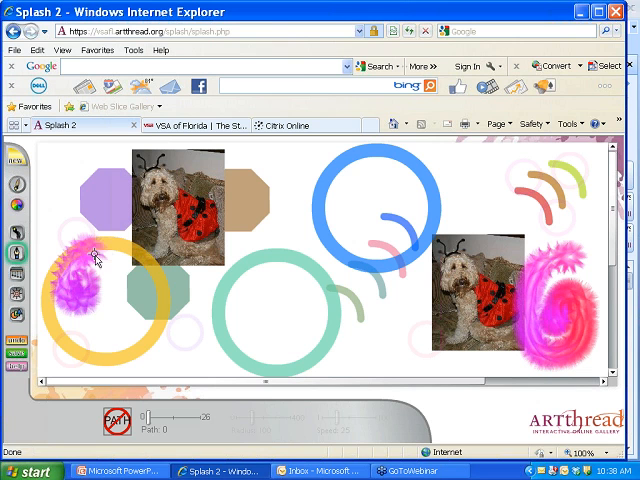
pyautogui.moveTo(96, 256); pyautogui.dragTo(50, 292)
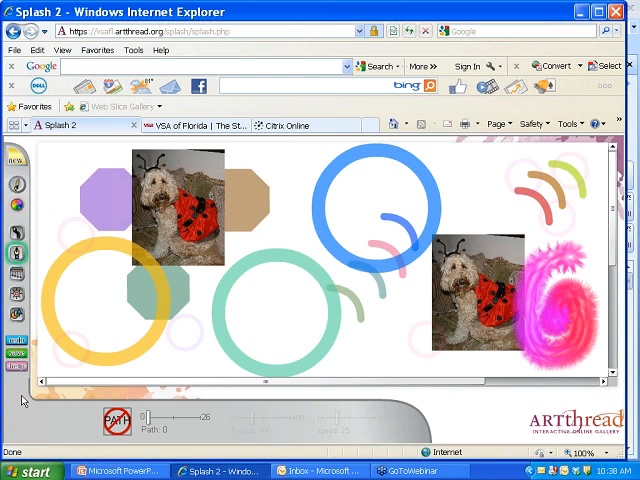
pyautogui.moveTo(16, 400)
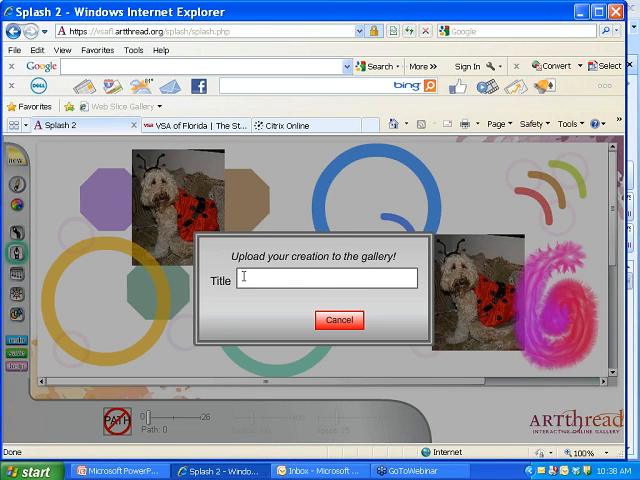
# Upload the drawing titled LadyBug and add it to My Gallery
pyautogui.write('LadyBug')
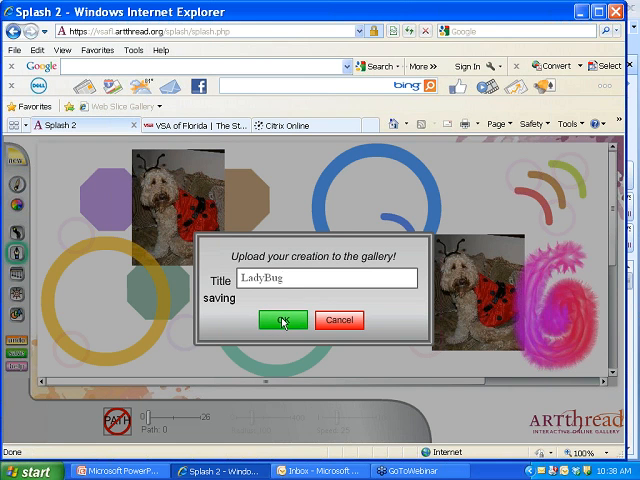
pyautogui.click(284, 320)
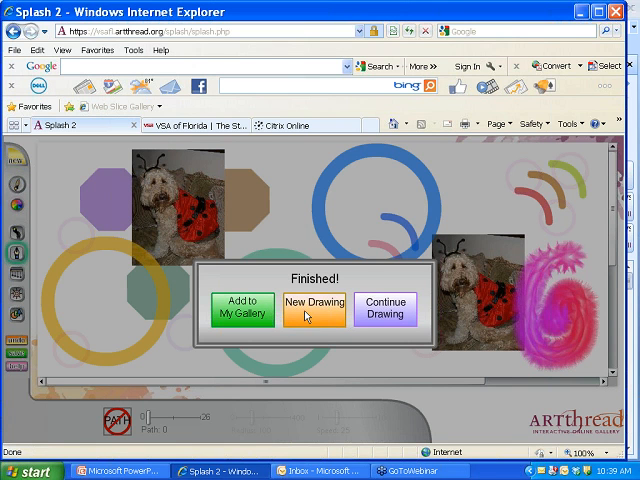
pyautogui.moveTo(348, 316)
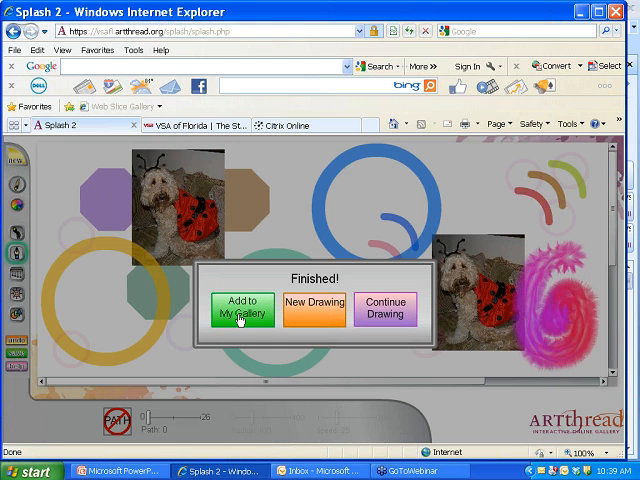
pyautogui.click(240, 308)
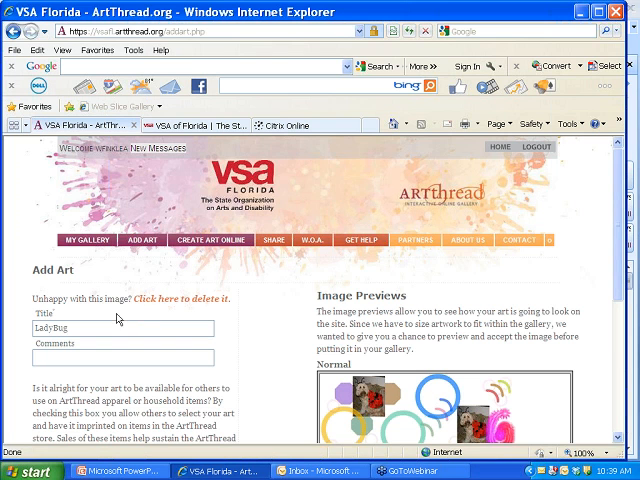
pyautogui.moveTo(218, 320)
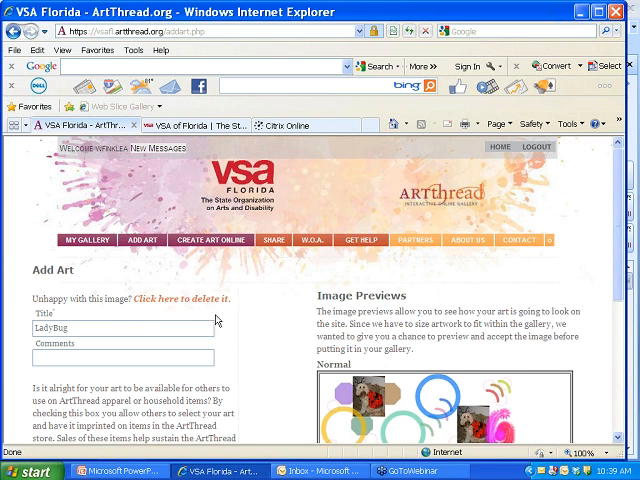
pyautogui.moveTo(560, 296)
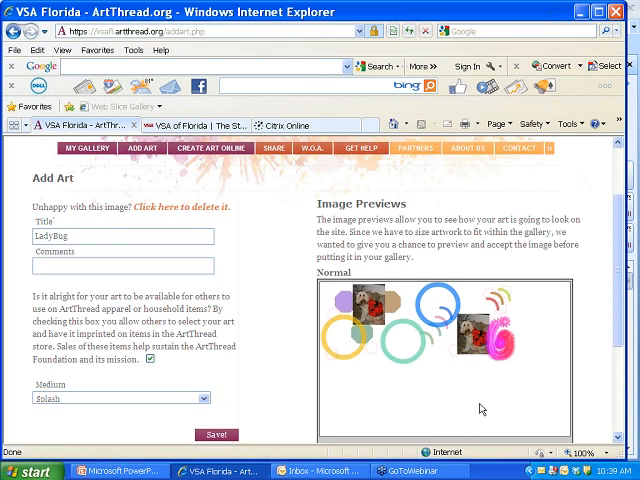
pyautogui.moveTo(324, 416)
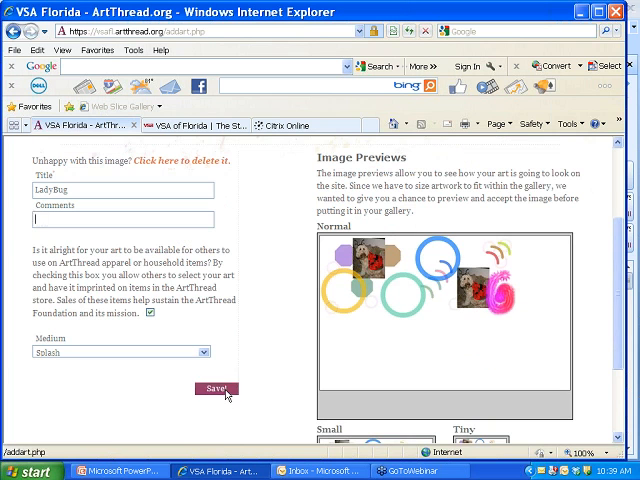
# Save the LadyBug artwork details so it is submitted to the gallery
pyautogui.click(216, 388)
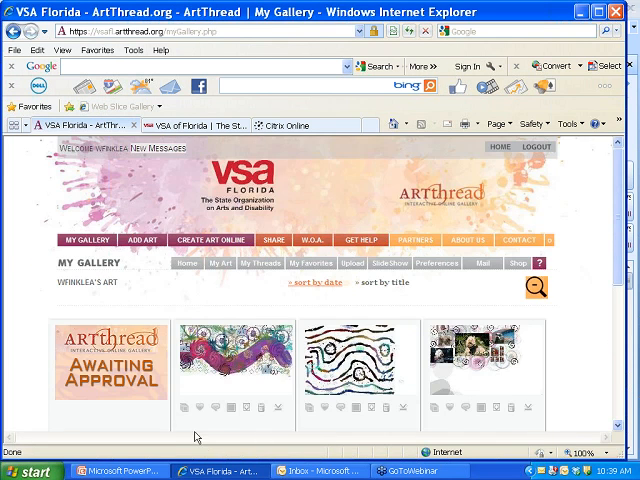
pyautogui.moveTo(152, 420)
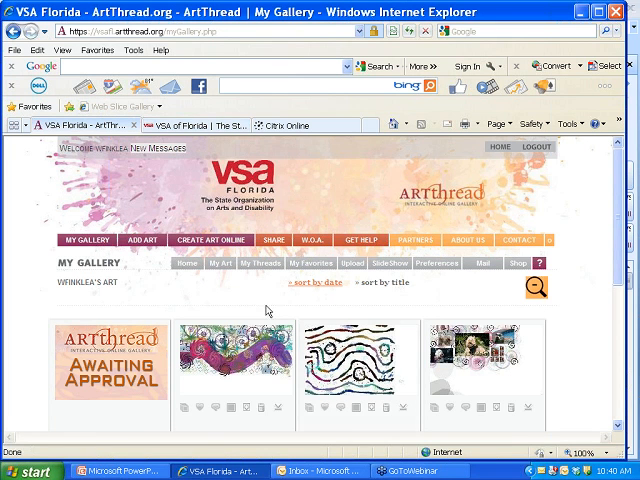
# Scroll My Gallery to review the new Awaiting Approval LadyBug thumbnail
pyautogui.scroll(-3)
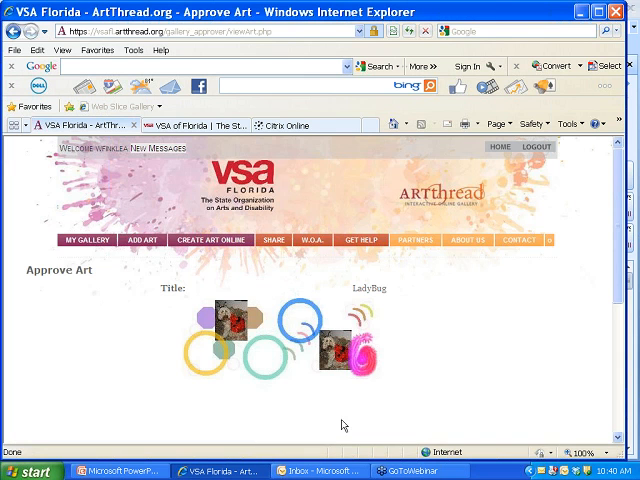
pyautogui.moveTo(448, 368)
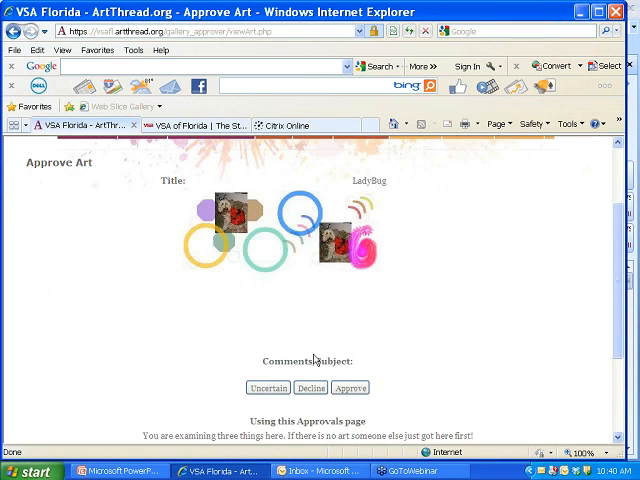
pyautogui.moveTo(344, 332)
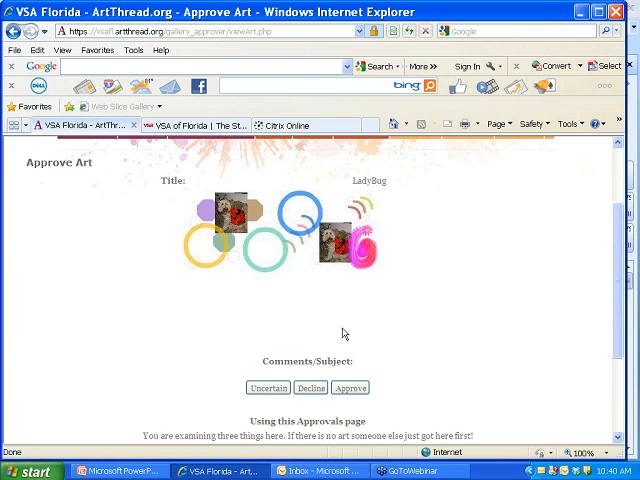
# Approve the LadyBug artwork and return to My Gallery
pyautogui.click(352, 388)
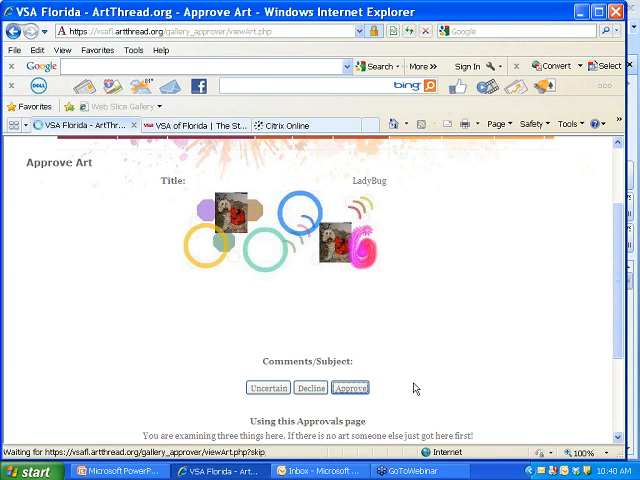
pyautogui.click(350, 388)
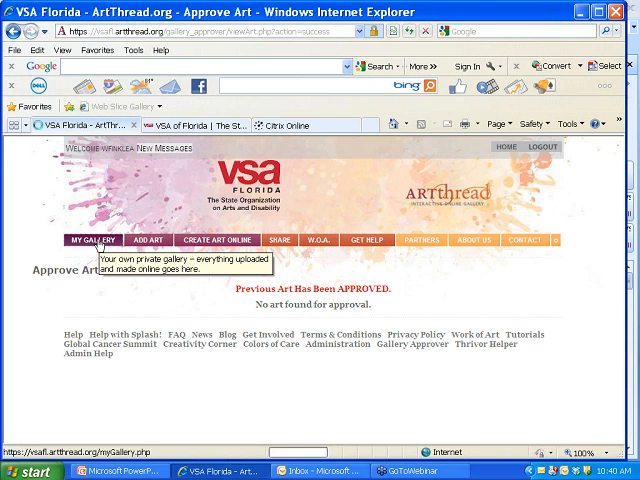
pyautogui.click(90, 240)
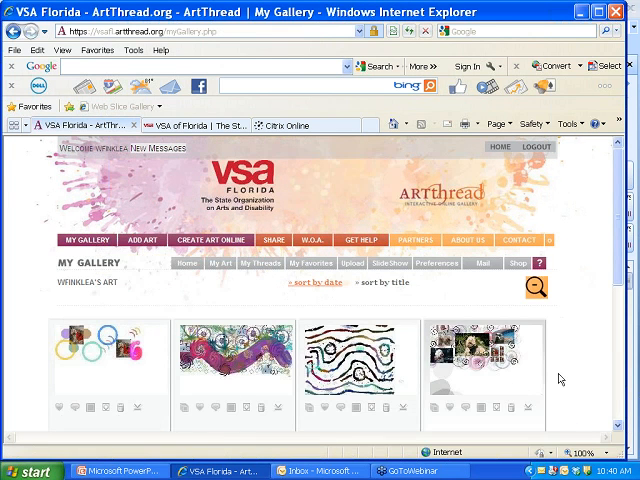
# Save the LadyBug thumbnail to favourites from the My Gallery grid
pyautogui.scroll(-3)
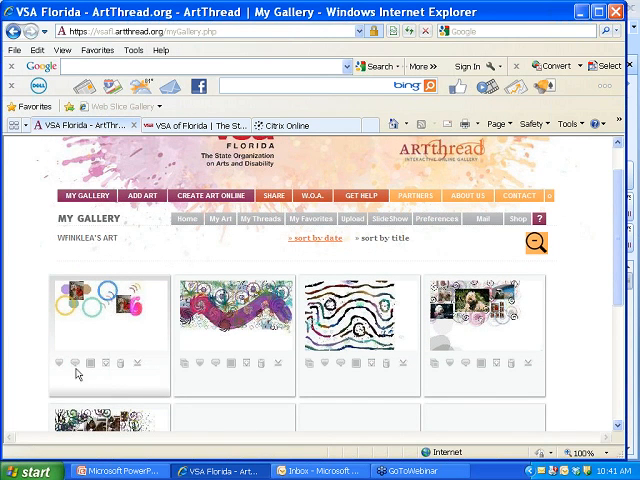
pyautogui.moveTo(66, 364)
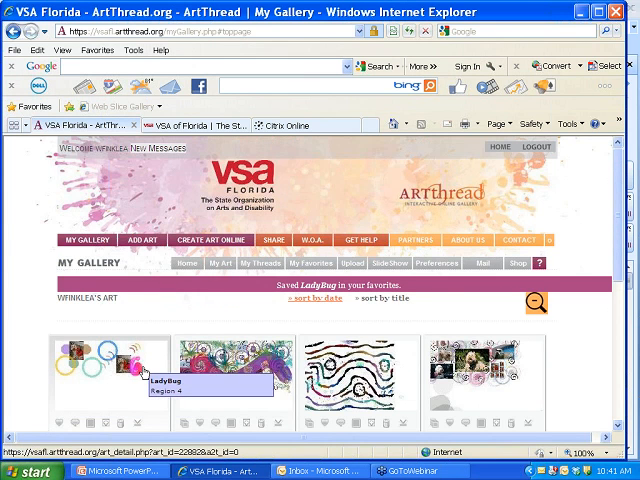
pyautogui.scroll(-3)
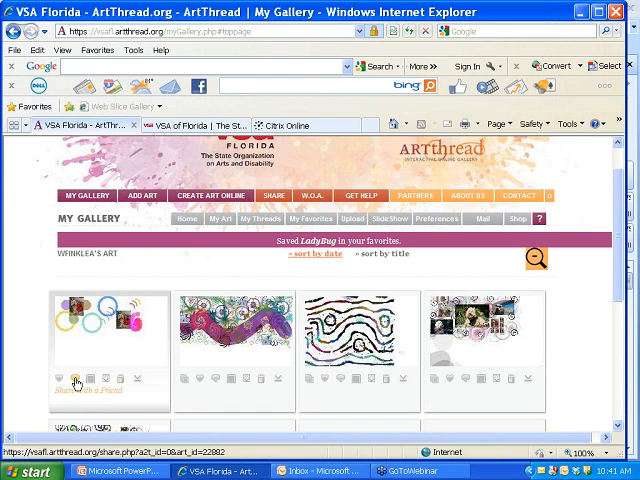
pyautogui.click(88, 384)
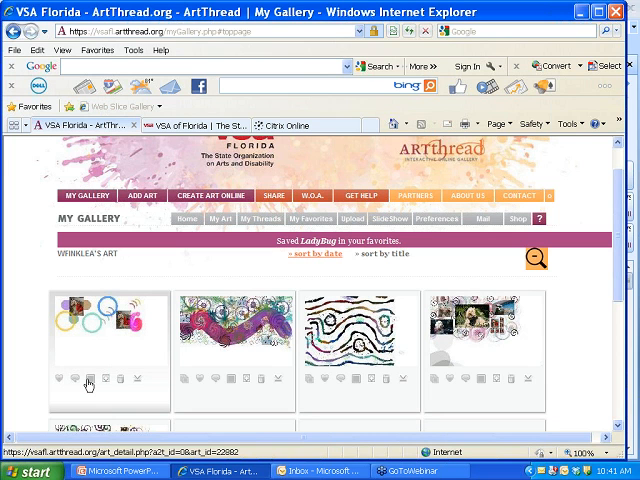
pyautogui.moveTo(88, 378)
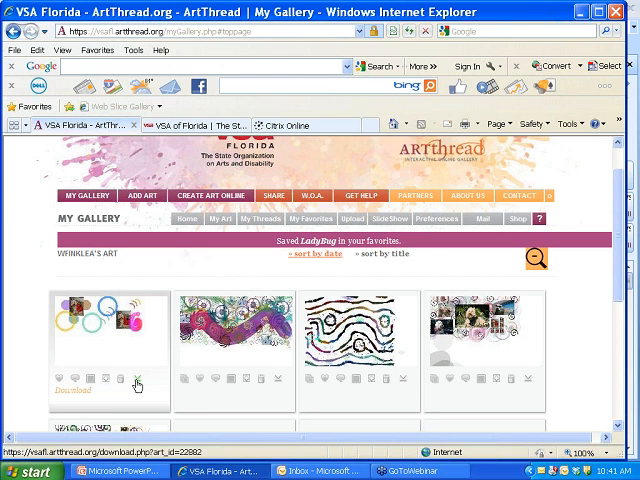
pyautogui.moveTo(136, 384)
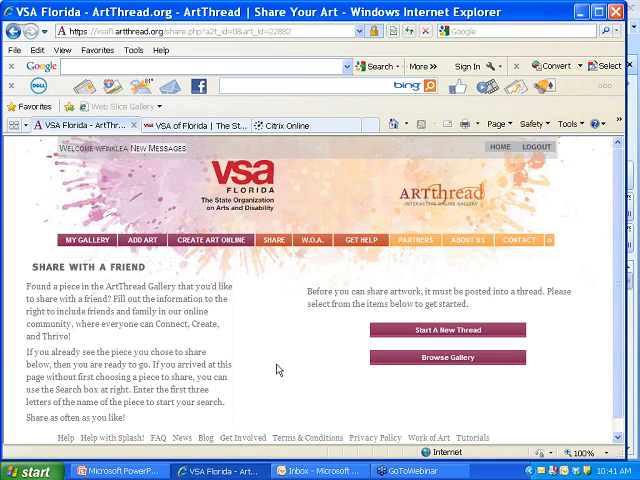
pyautogui.moveTo(340, 338)
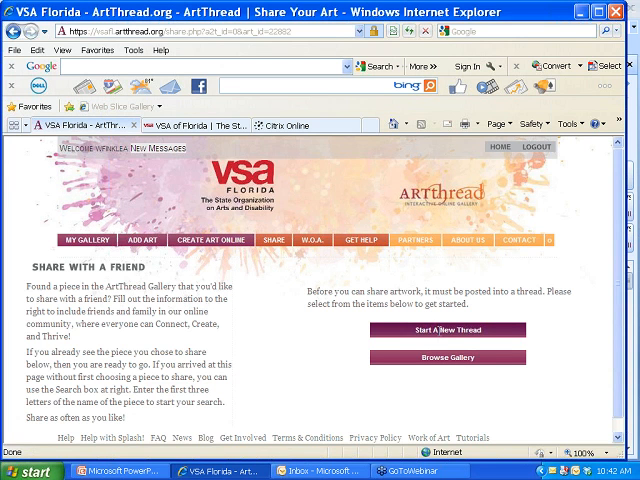
pyautogui.moveTo(412, 336)
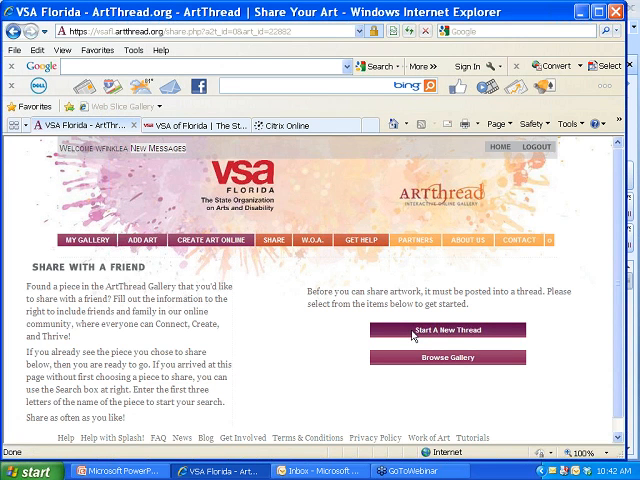
# Start a new thread from the Share Your Art page
pyautogui.click(450, 330)
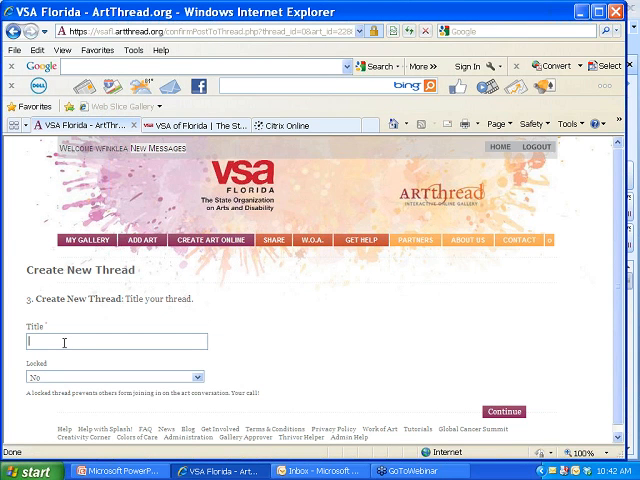
# Title the new thread 'Insects' and continue to the Congratulations page
pyautogui.write('Inse')
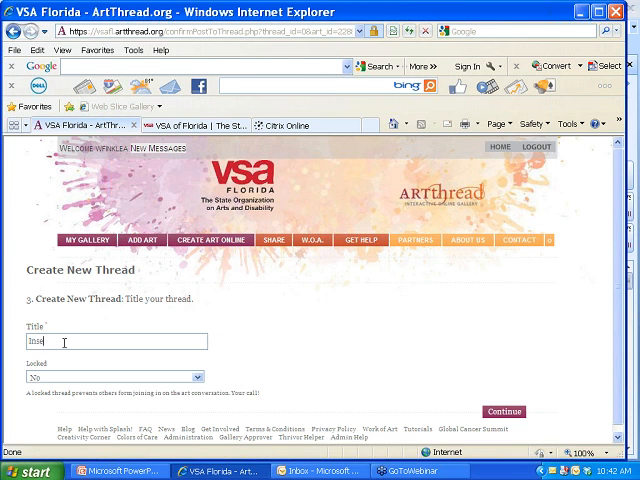
pyautogui.write('cts')
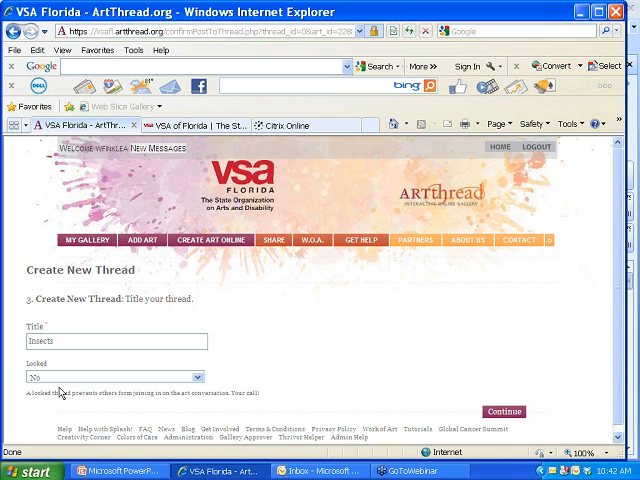
pyautogui.moveTo(204, 392)
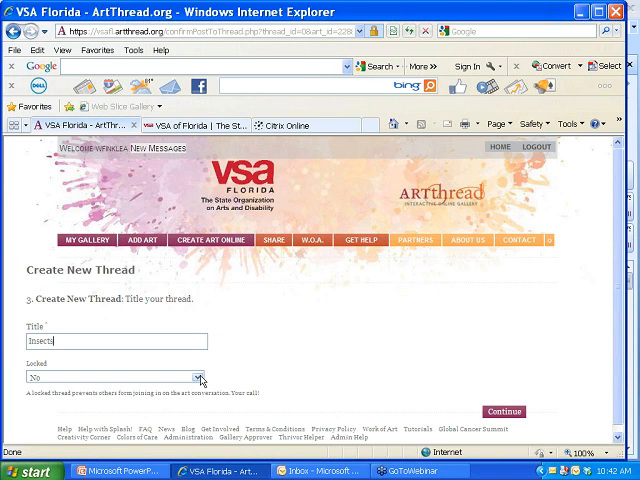
pyautogui.moveTo(196, 382)
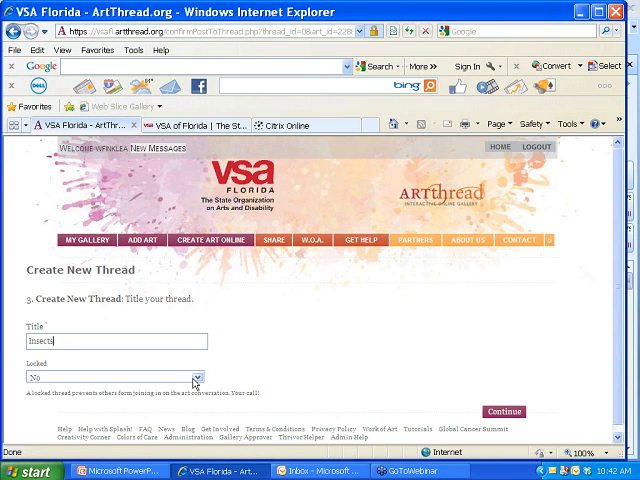
pyautogui.moveTo(392, 418)
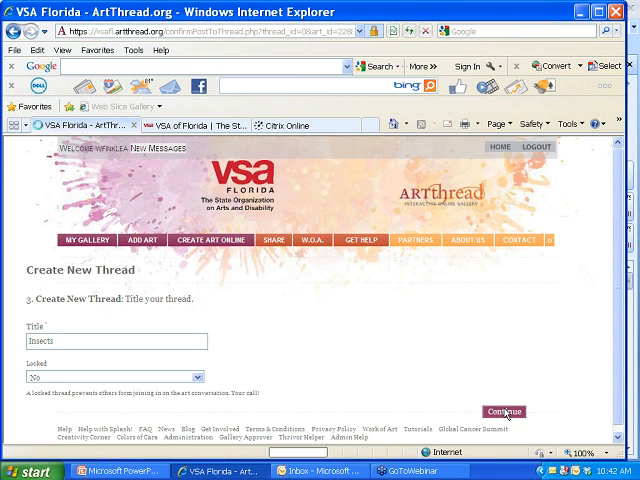
pyautogui.click(504, 412)
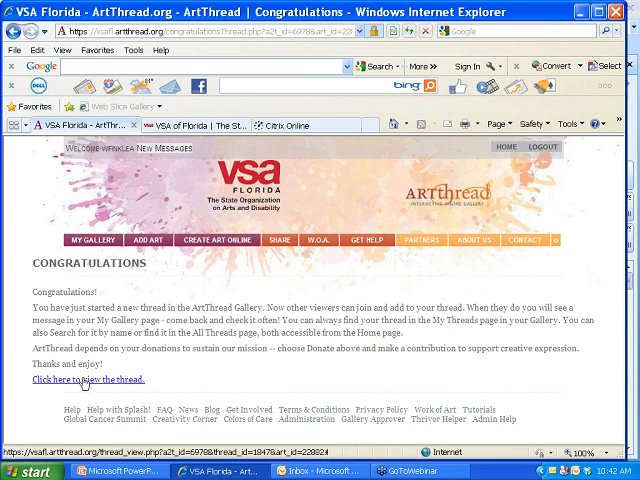
# Follow the 'Click here to view the thread' link to the Insects thread
pyautogui.click(84, 380)
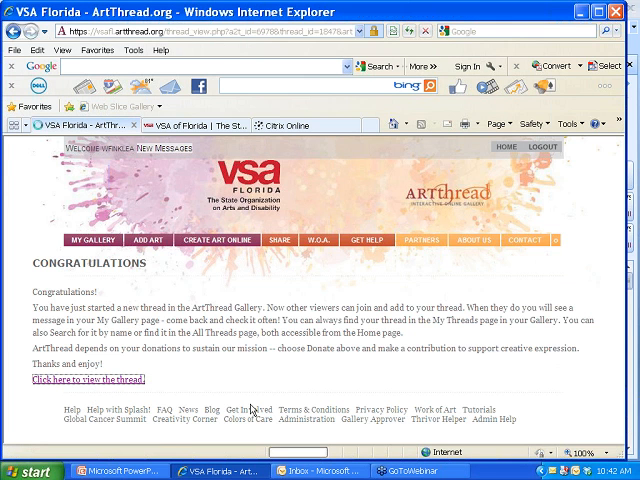
pyautogui.click(88, 380)
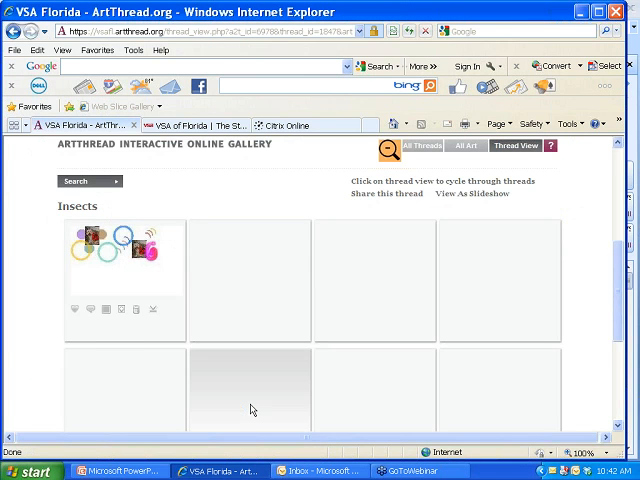
pyautogui.moveTo(246, 414)
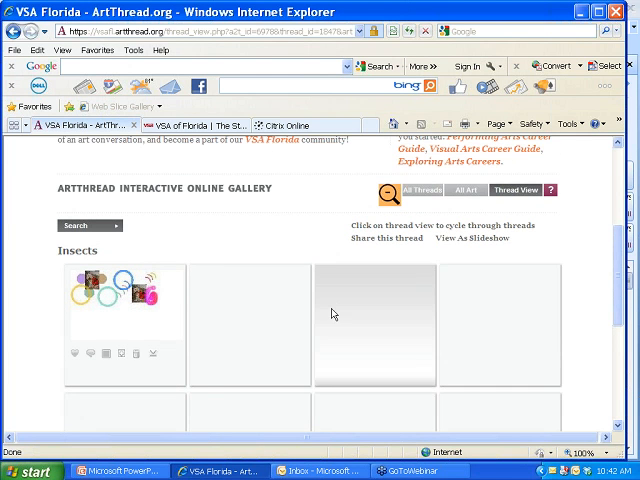
pyautogui.moveTo(464, 190)
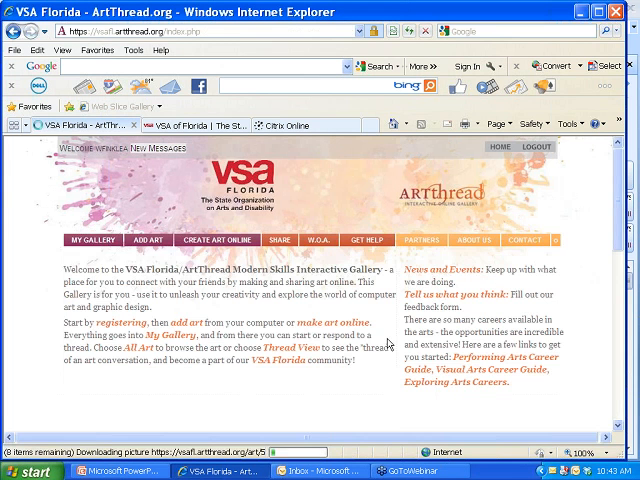
# Page to the next set of gallery artworks, then switch back to PowerPoint
pyautogui.scroll(-3)
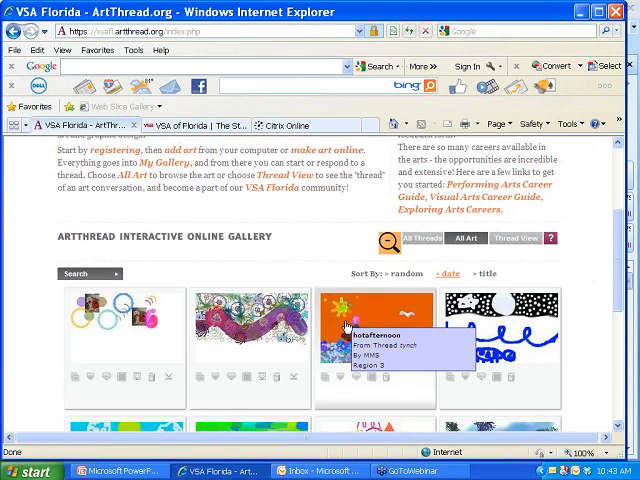
pyautogui.scroll(-3)
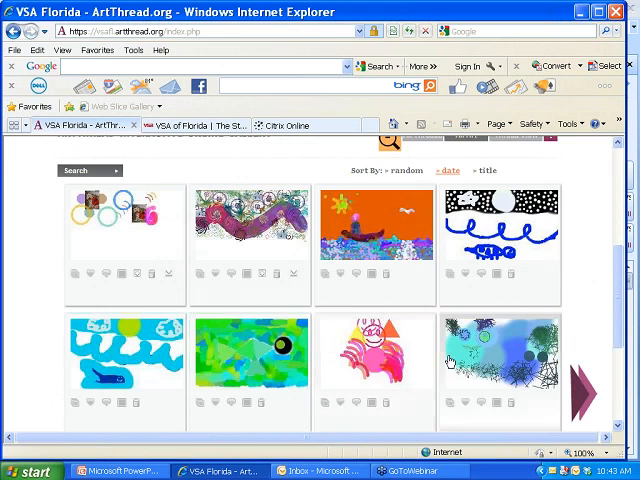
pyautogui.scroll(-3)
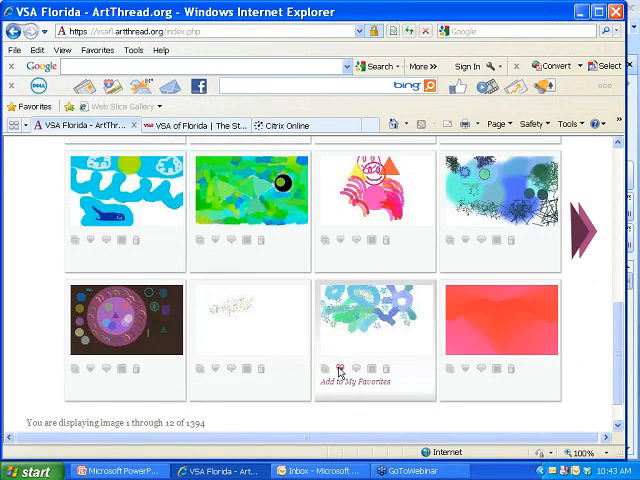
pyautogui.scroll(-3)
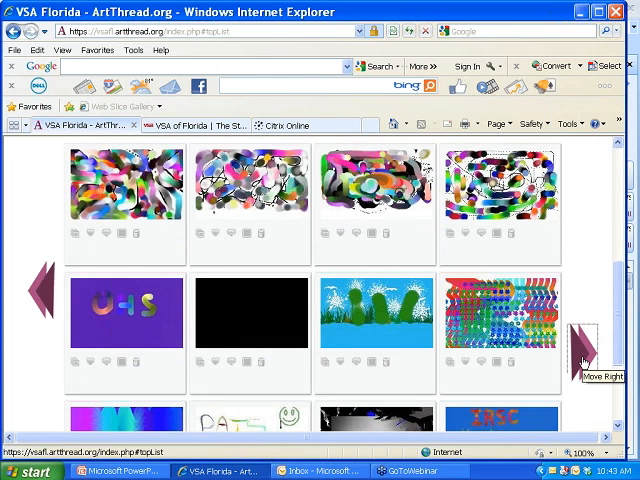
pyautogui.click(578, 360)
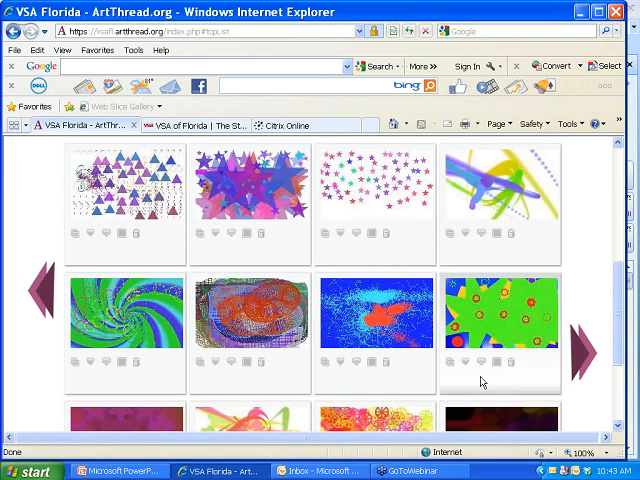
pyautogui.moveTo(36, 304)
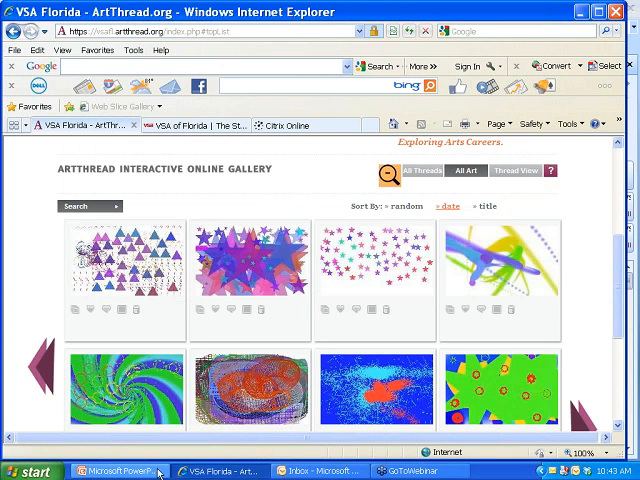
pyautogui.click(116, 470)
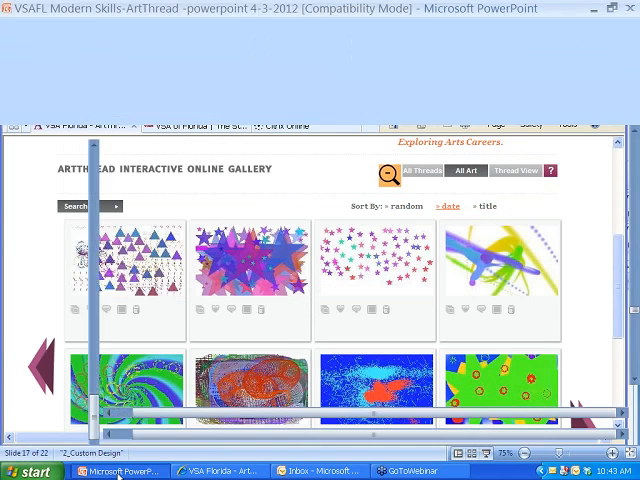